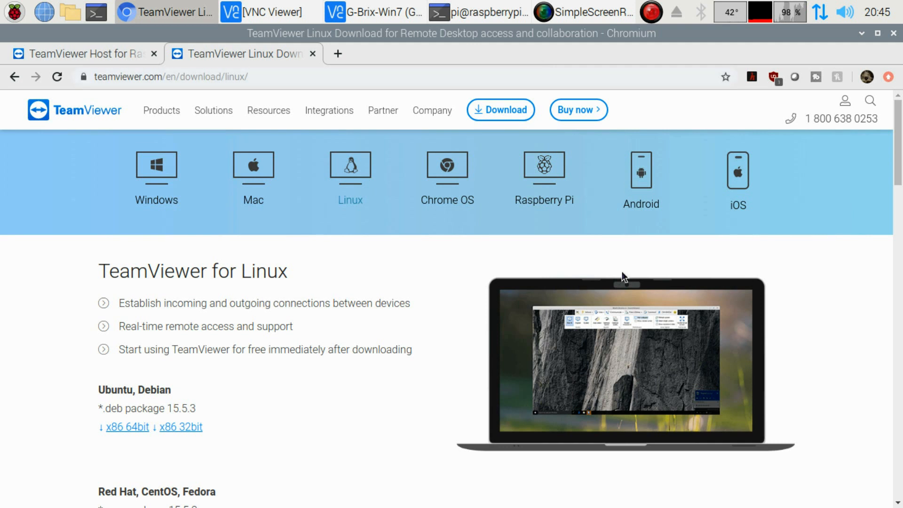
pyautogui.moveTo(225, 189)
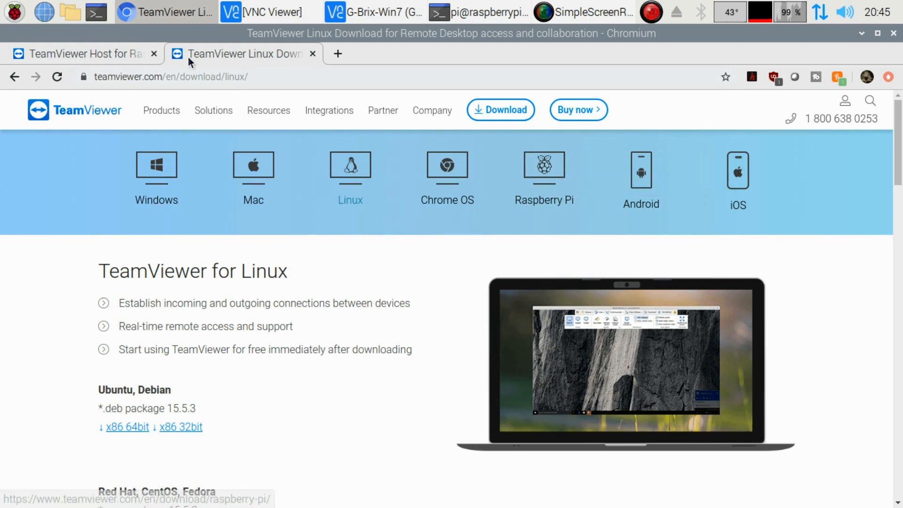
# - Close the TeamViewer Host for Raspberry Pi tab, keeping the Linux download tab
pyautogui.click(152, 53)
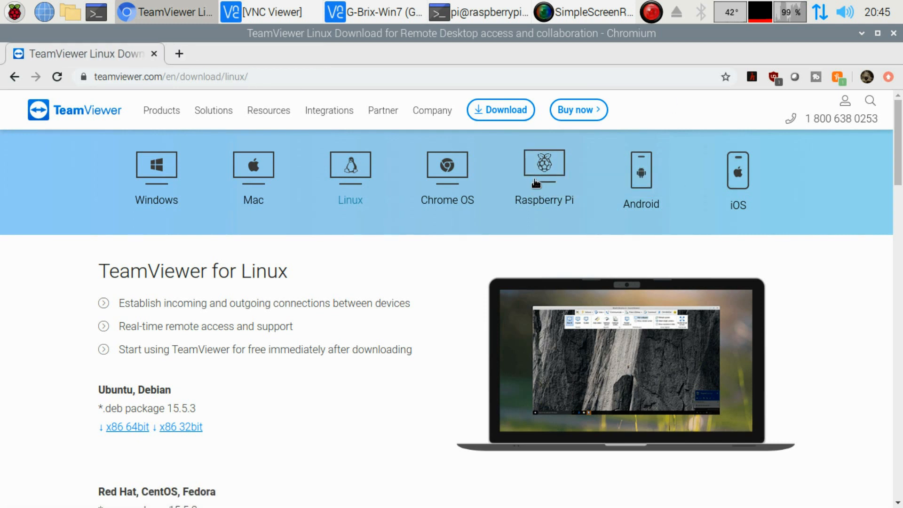
# - Switch to the Raspberry Pi platform download page for TeamViewer Host
pyautogui.click(543, 164)
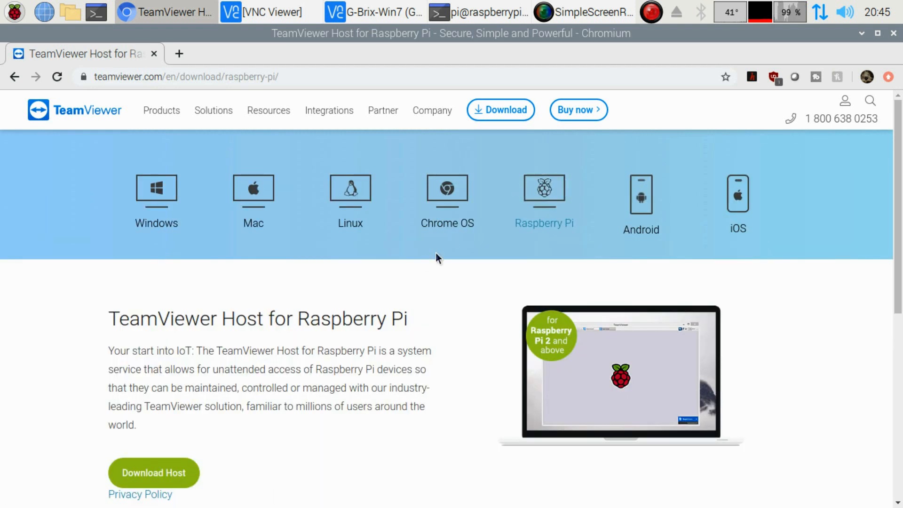
pyautogui.moveTo(396, 260)
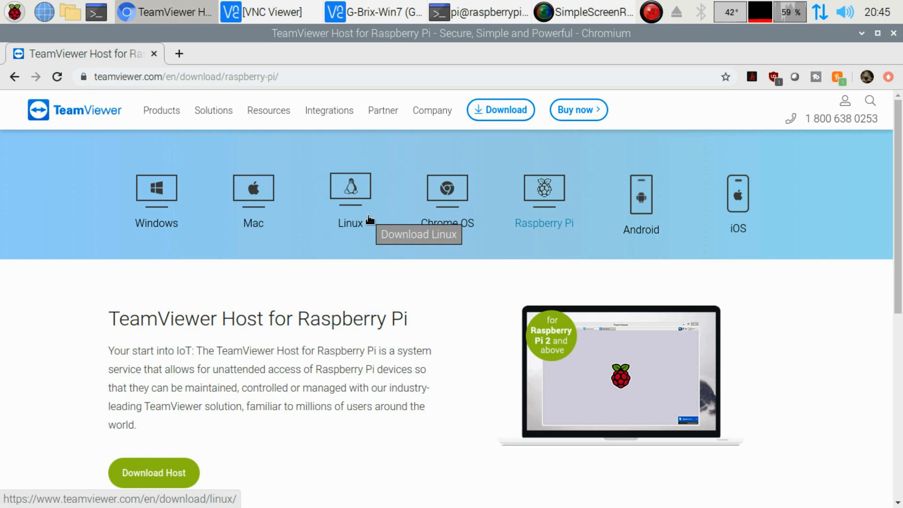
pyautogui.moveTo(405, 215)
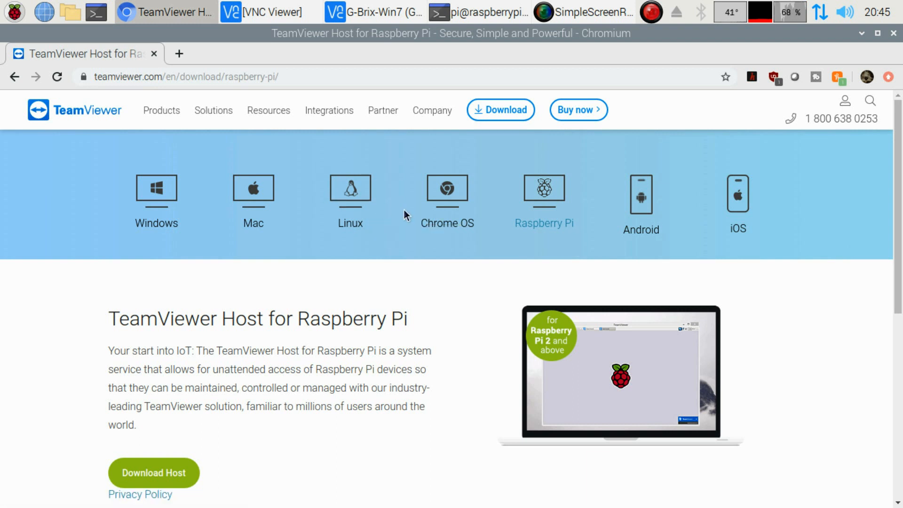
pyautogui.moveTo(552, 242)
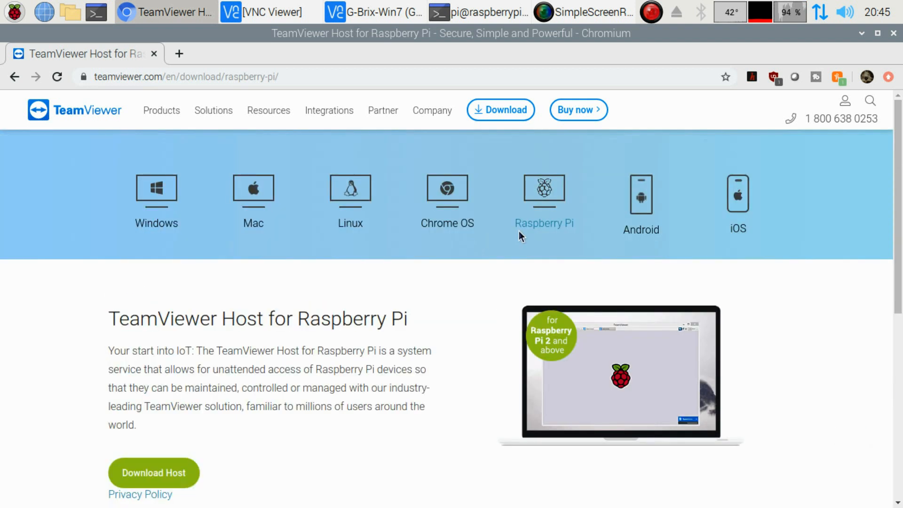
pyautogui.scroll(-3)
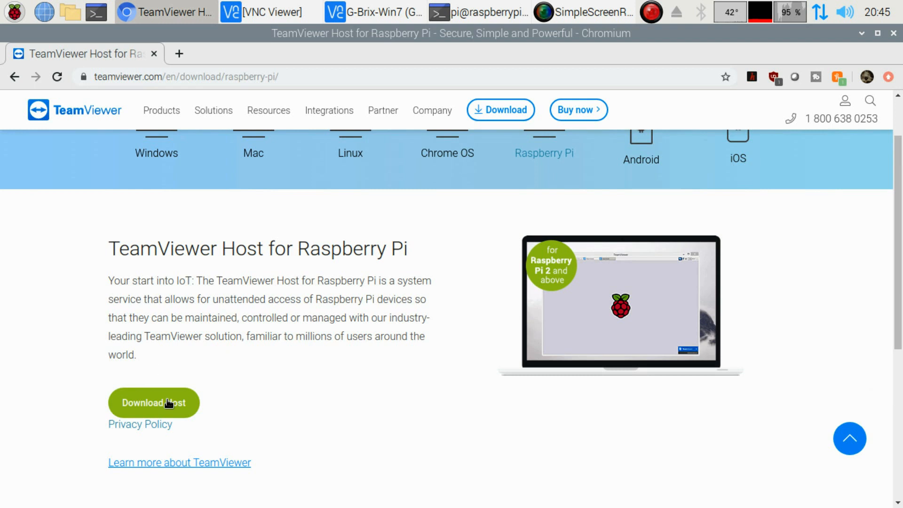
pyautogui.moveTo(251, 375)
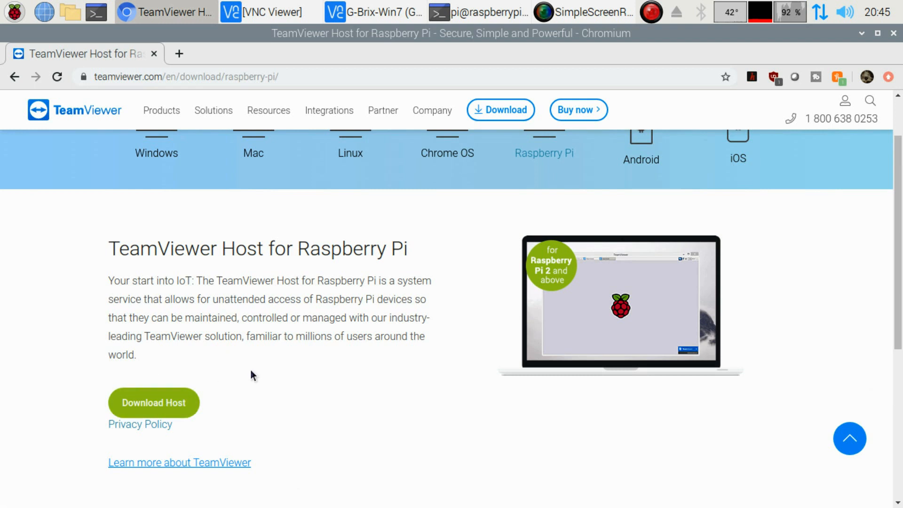
pyautogui.moveTo(282, 321)
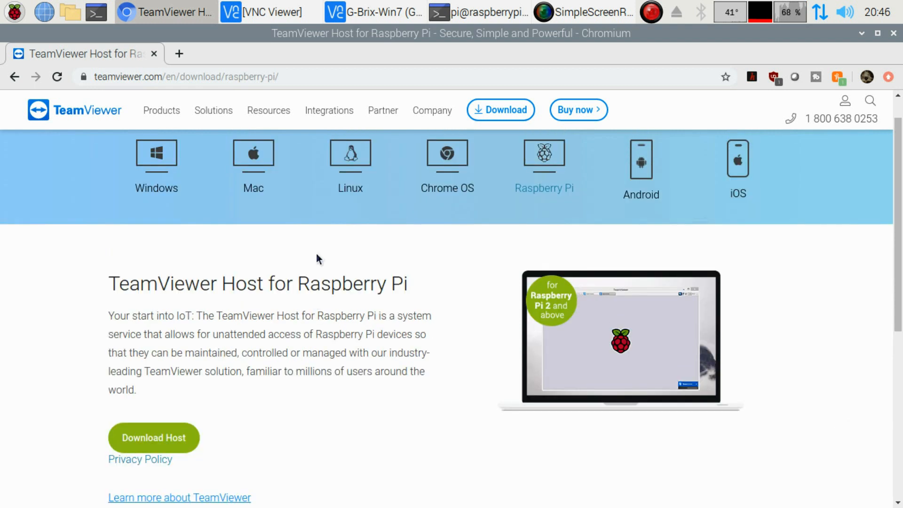
pyautogui.moveTo(337, 288)
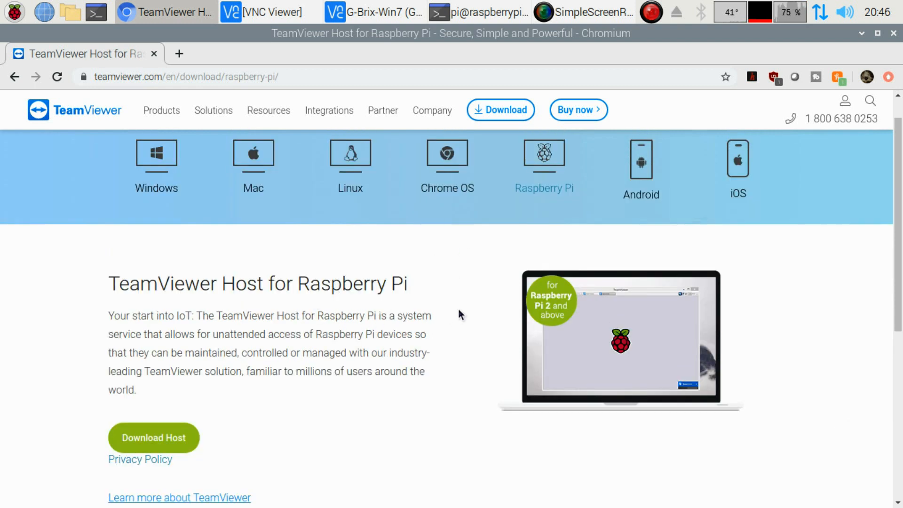
pyautogui.moveTo(484, 282)
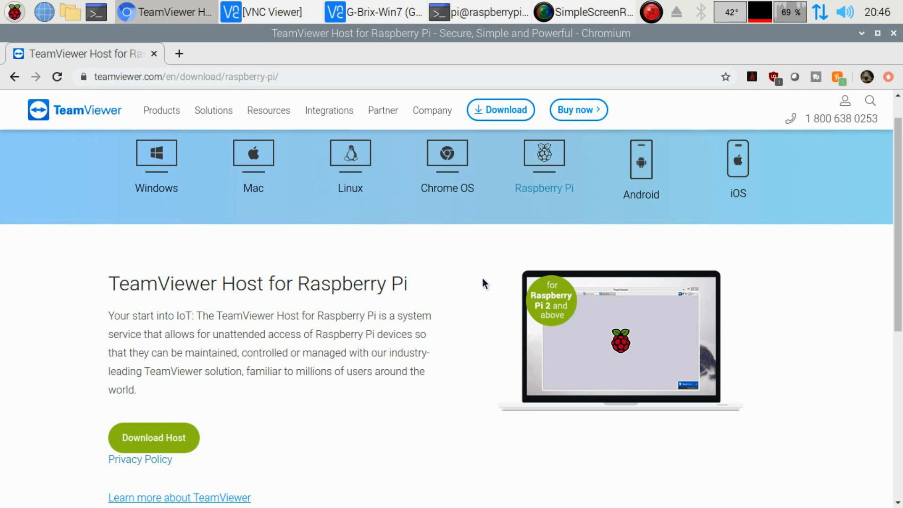
pyautogui.scroll(-3)
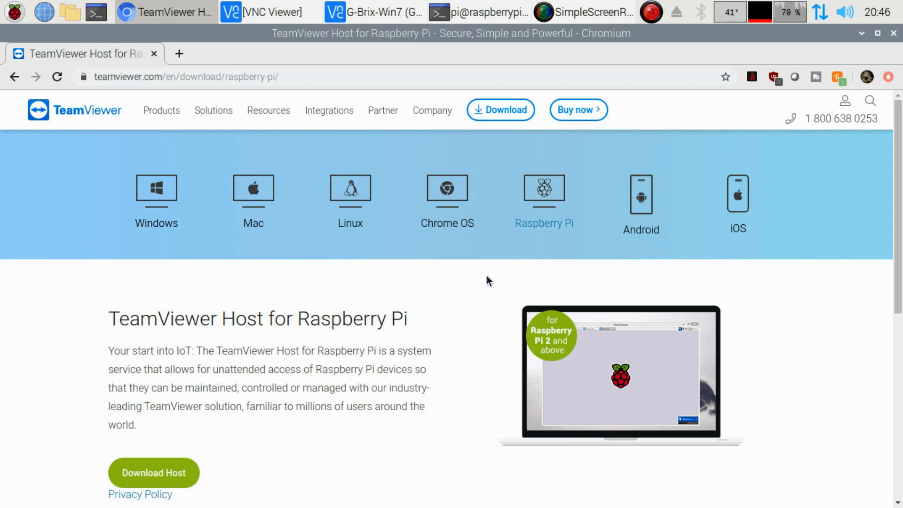
pyautogui.moveTo(487, 263)
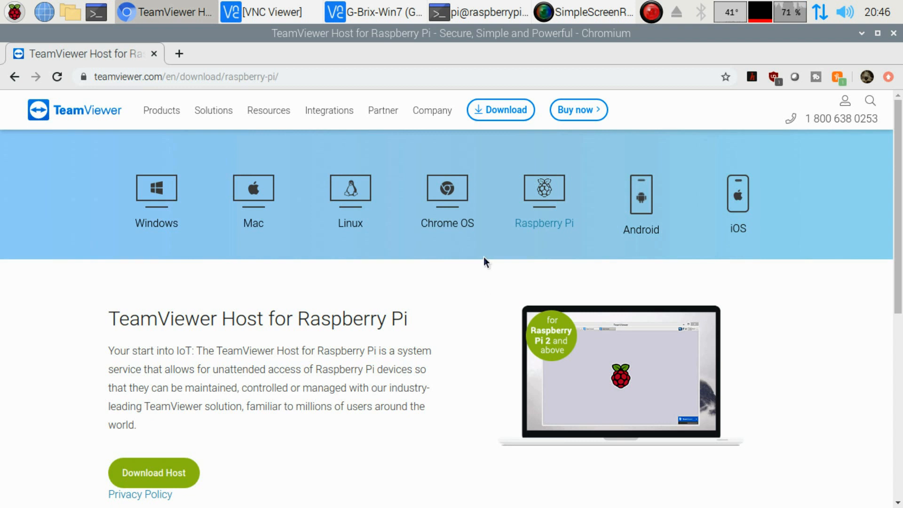
pyautogui.moveTo(468, 281)
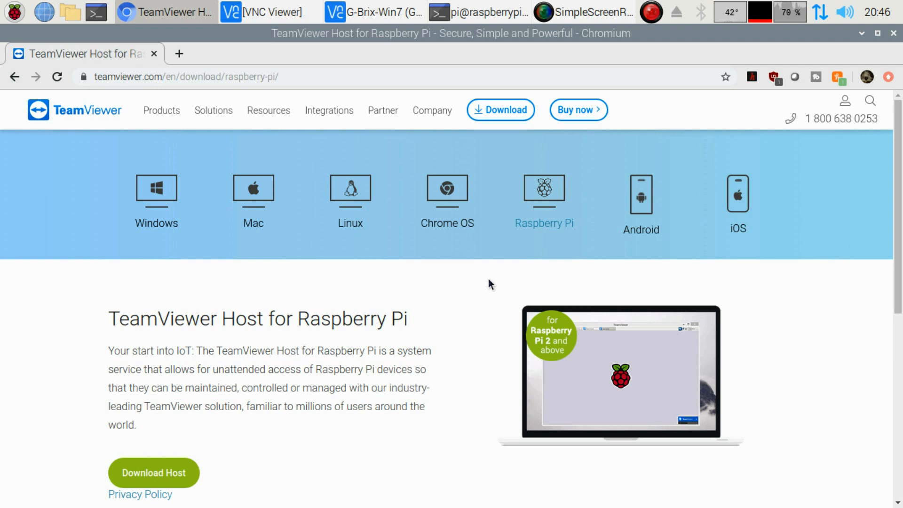
pyautogui.moveTo(471, 324)
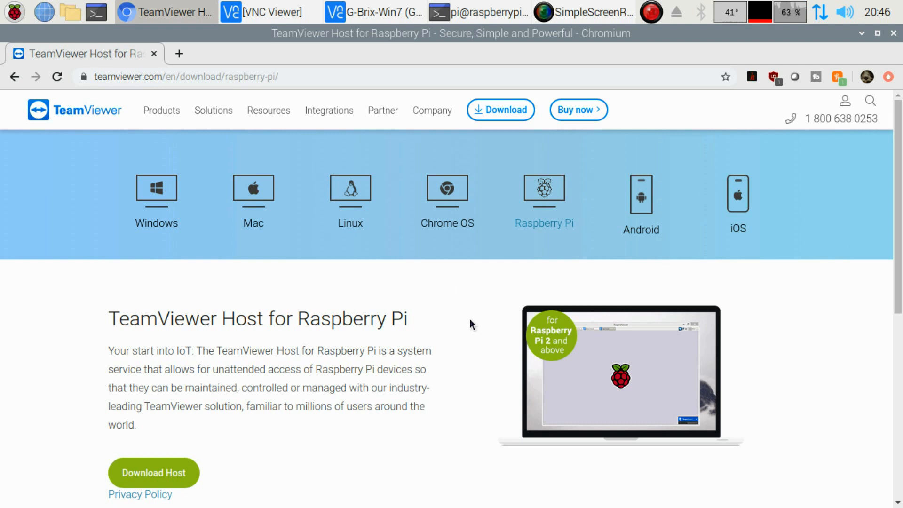
pyautogui.moveTo(481, 326)
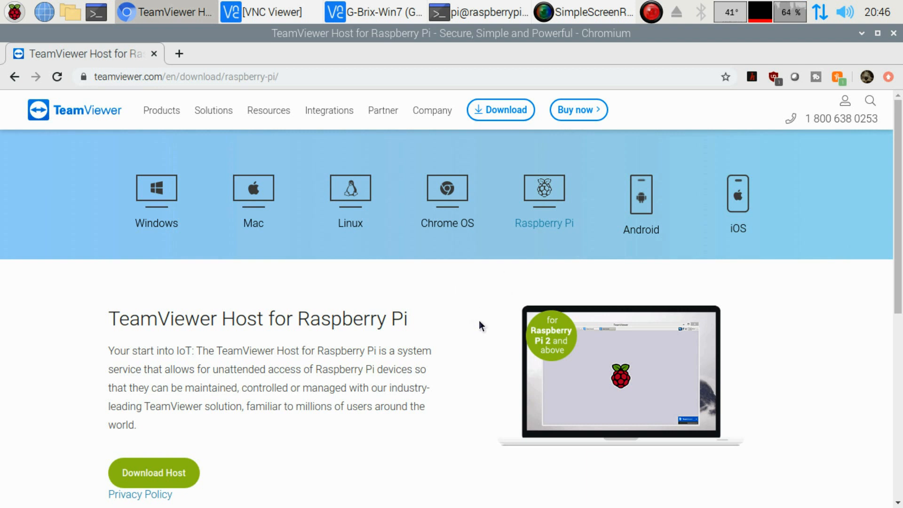
pyautogui.moveTo(507, 318)
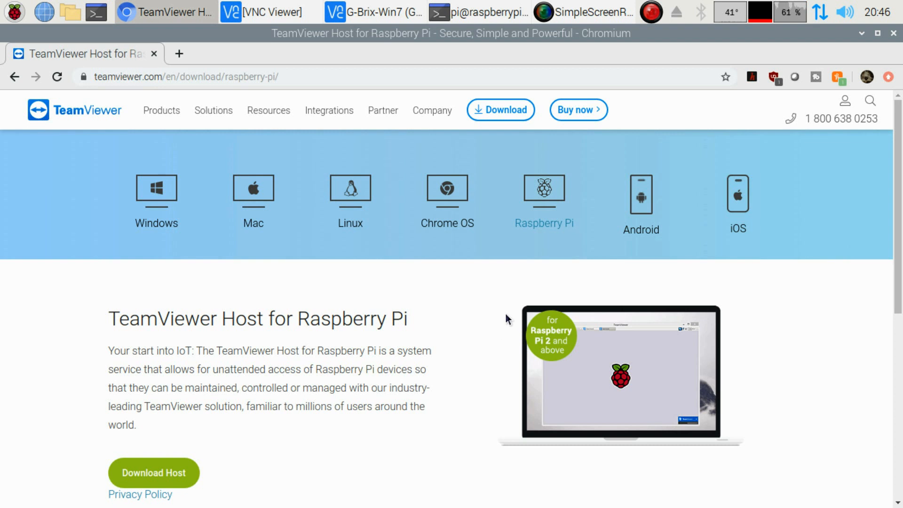
pyautogui.moveTo(438, 327)
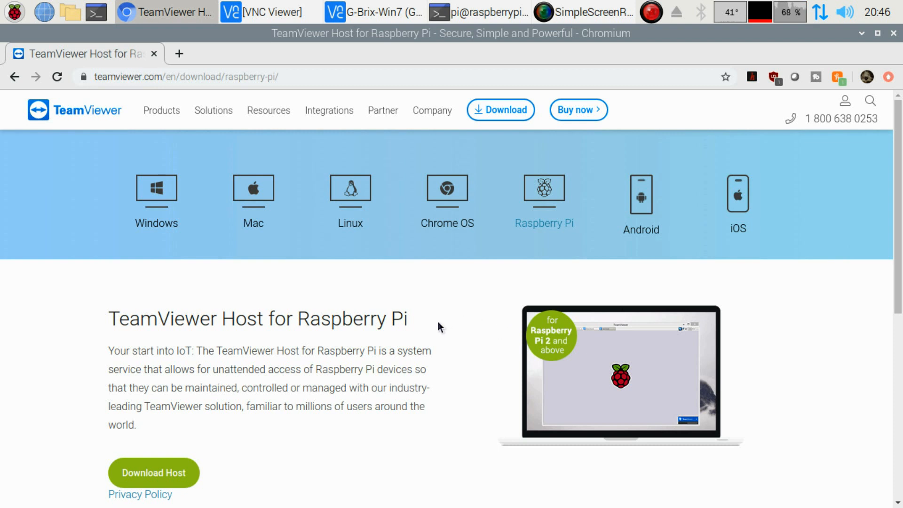
pyautogui.moveTo(423, 344)
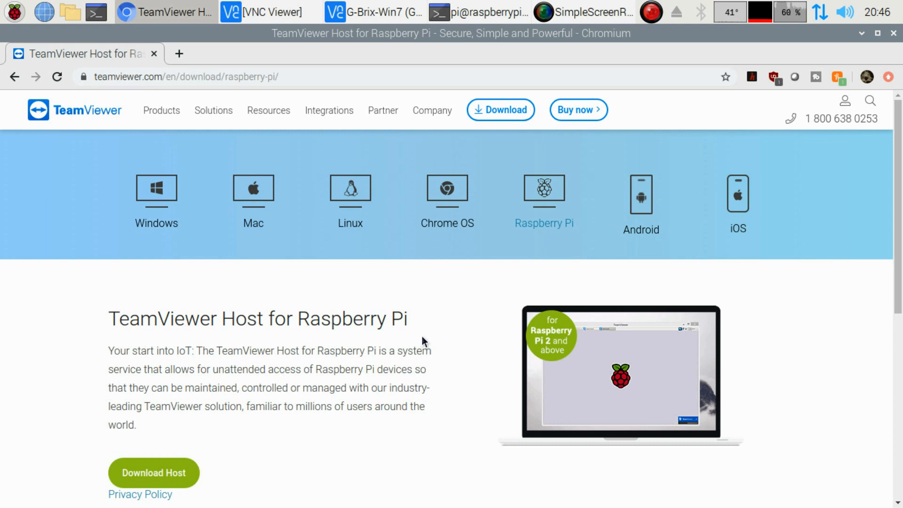
pyautogui.moveTo(421, 343)
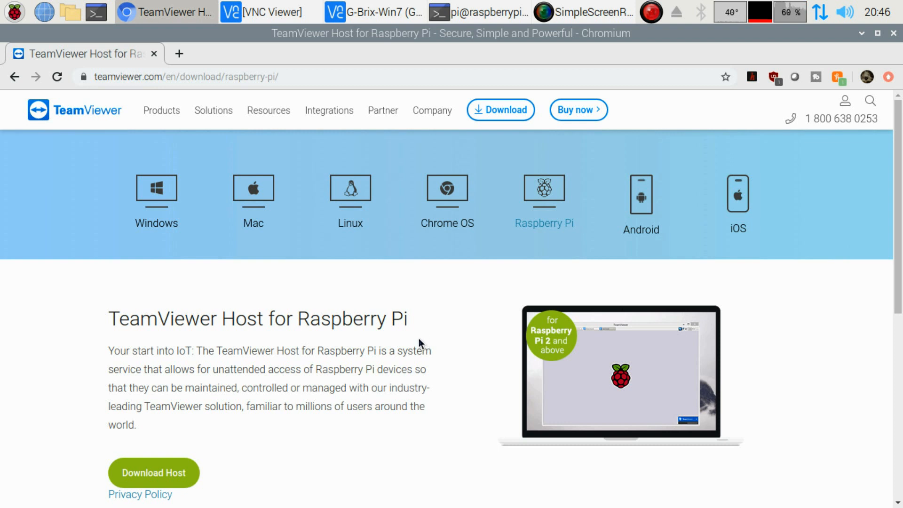
pyautogui.moveTo(425, 343)
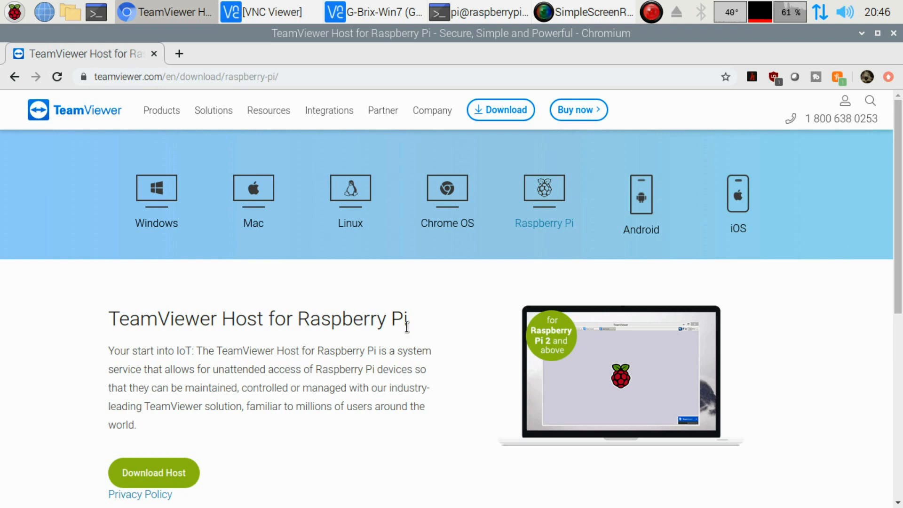
pyautogui.moveTo(408, 325)
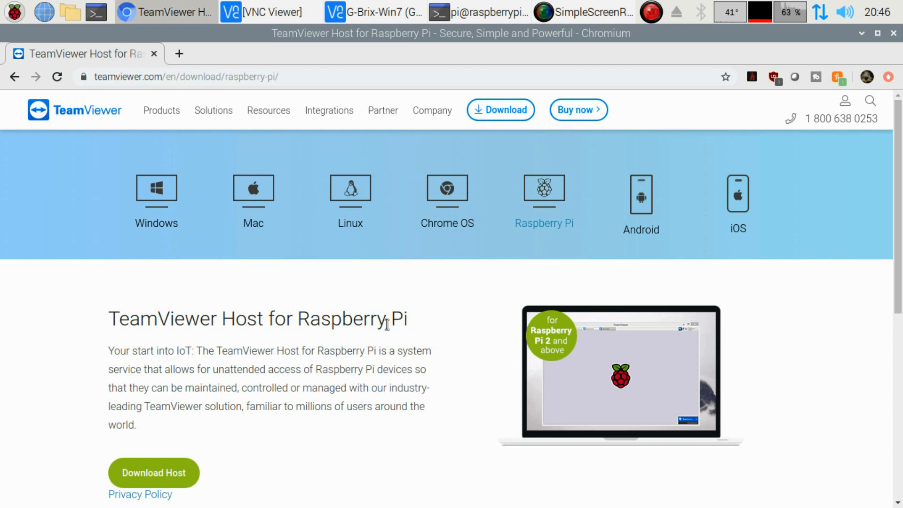
pyautogui.moveTo(416, 300)
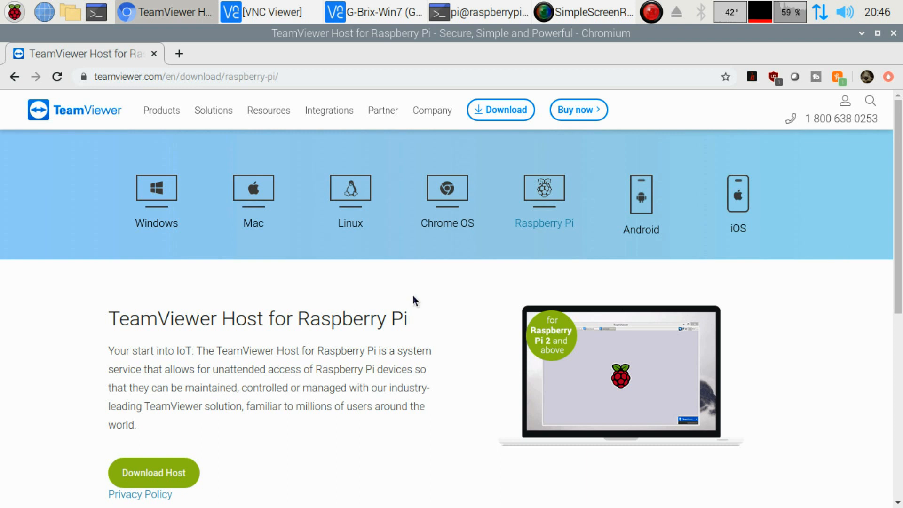
pyautogui.moveTo(411, 305)
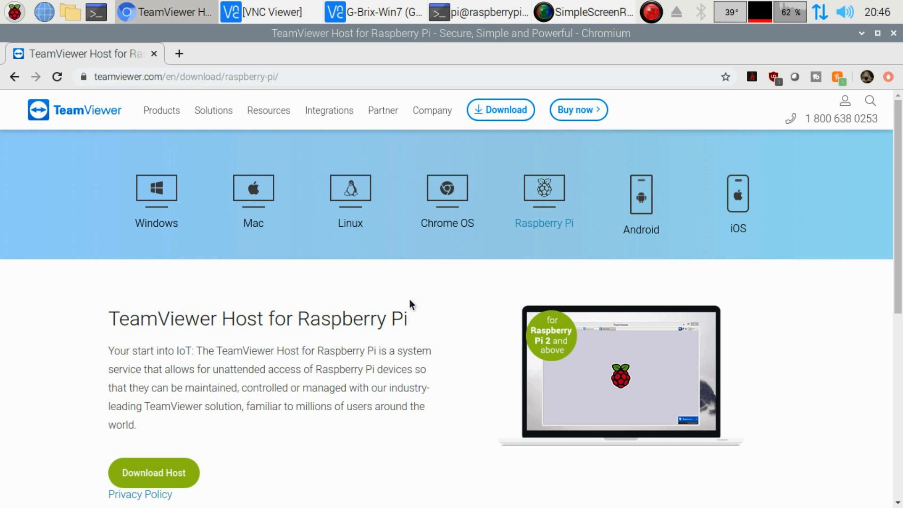
pyautogui.moveTo(389, 320)
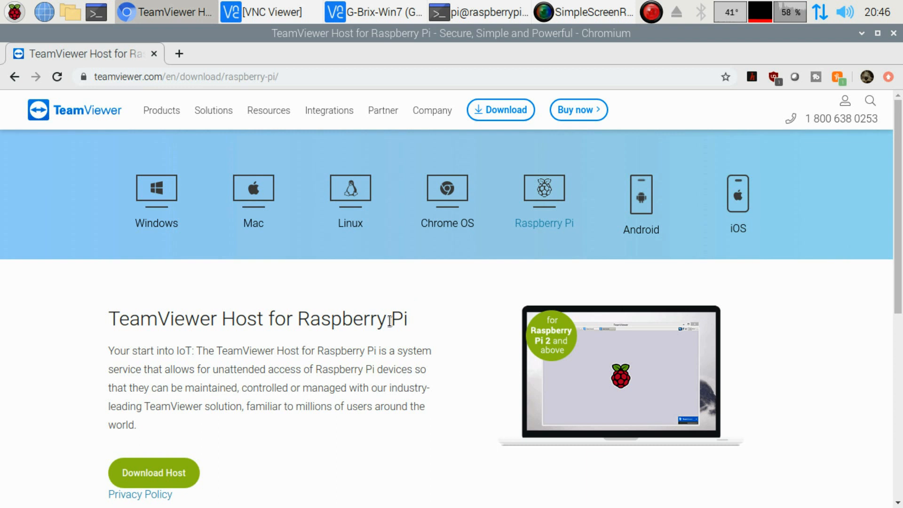
pyautogui.moveTo(370, 339)
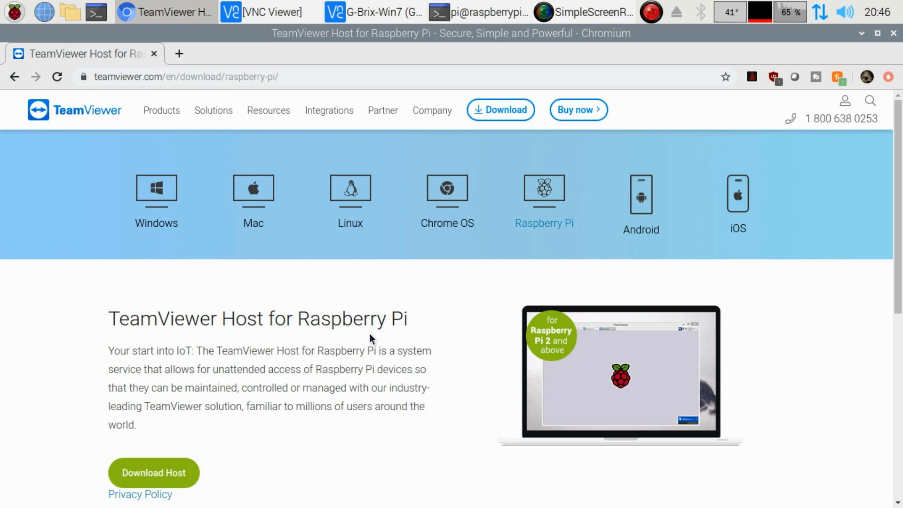
pyautogui.moveTo(414, 327)
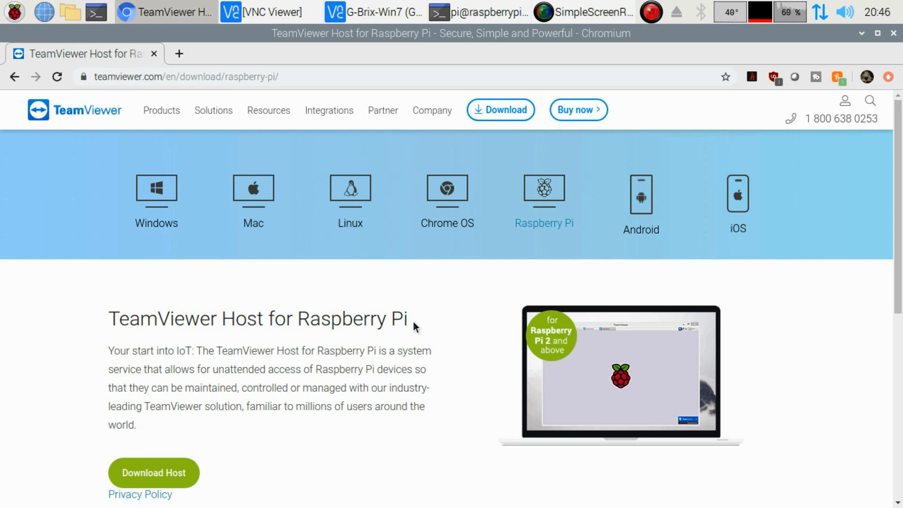
pyautogui.moveTo(436, 308)
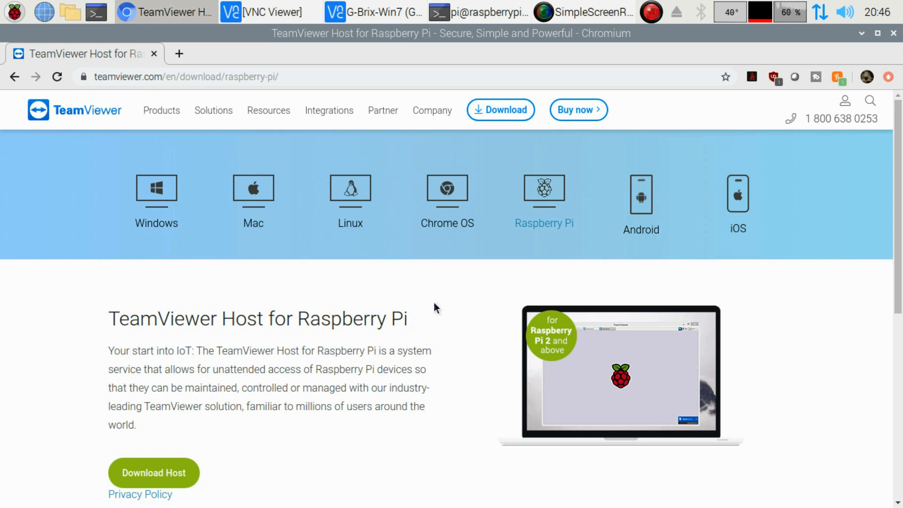
pyautogui.moveTo(453, 303)
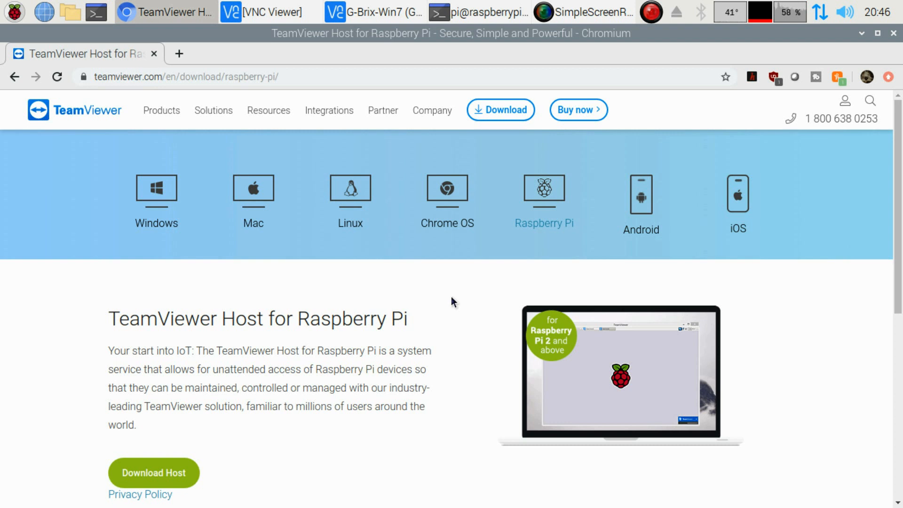
pyautogui.moveTo(457, 298)
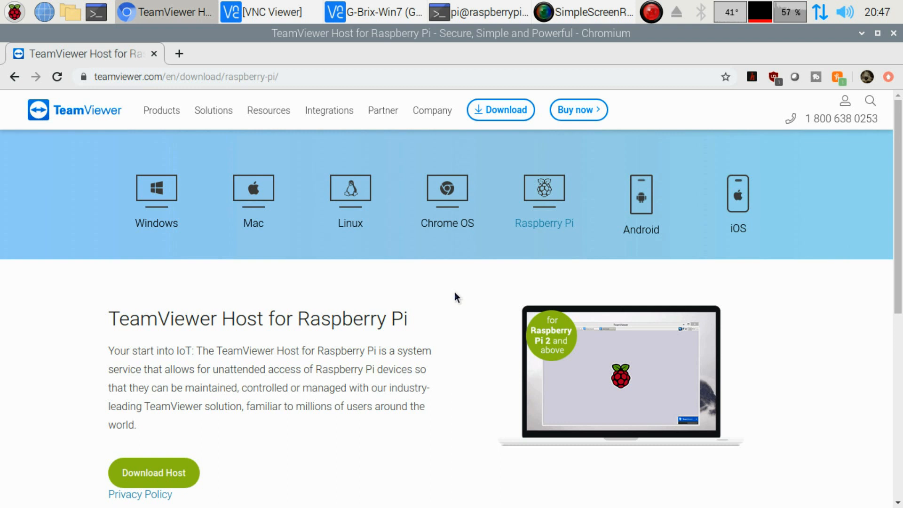
pyautogui.moveTo(423, 314)
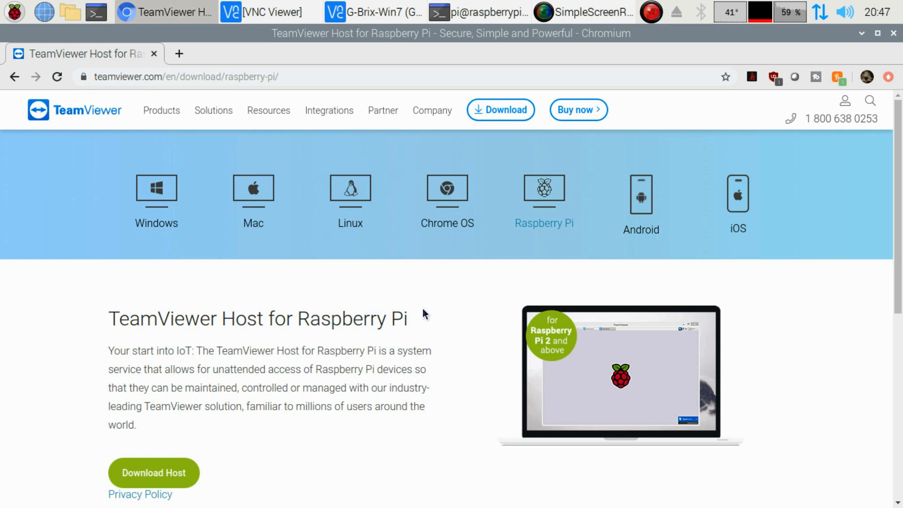
pyautogui.moveTo(444, 293)
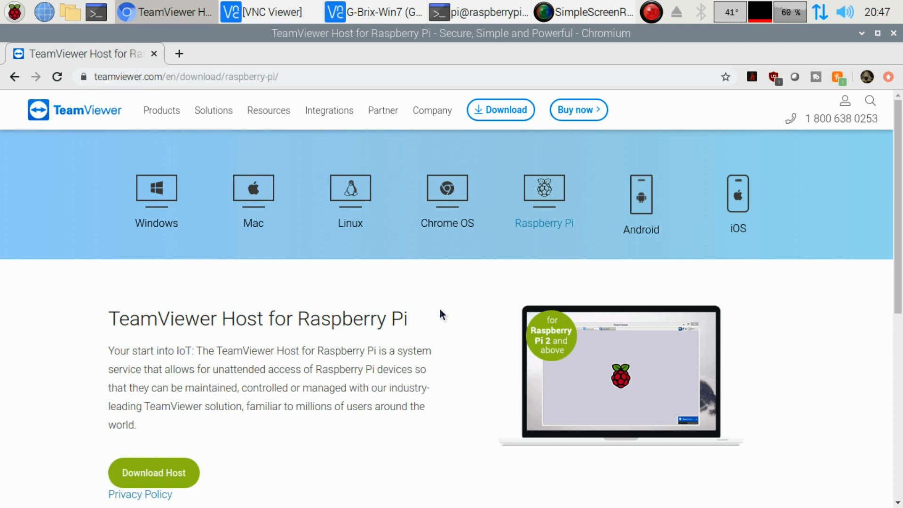
pyautogui.moveTo(438, 326)
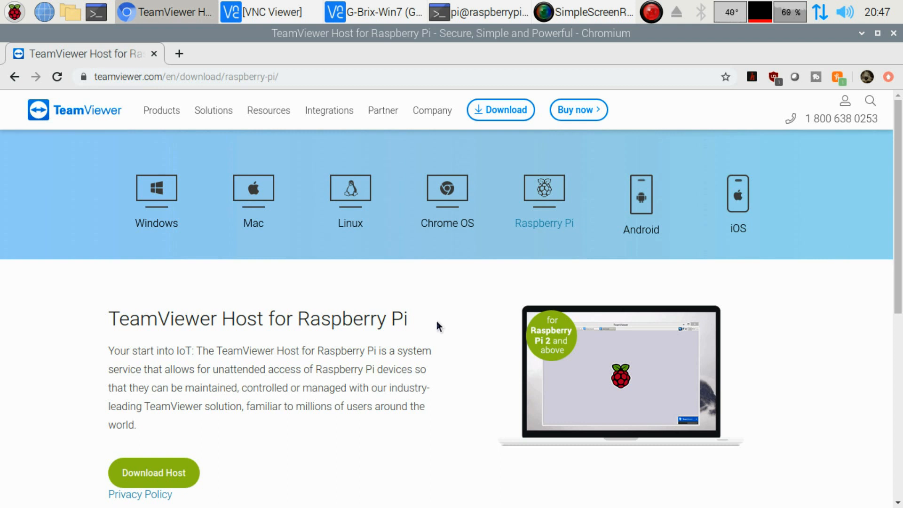
pyautogui.moveTo(456, 346)
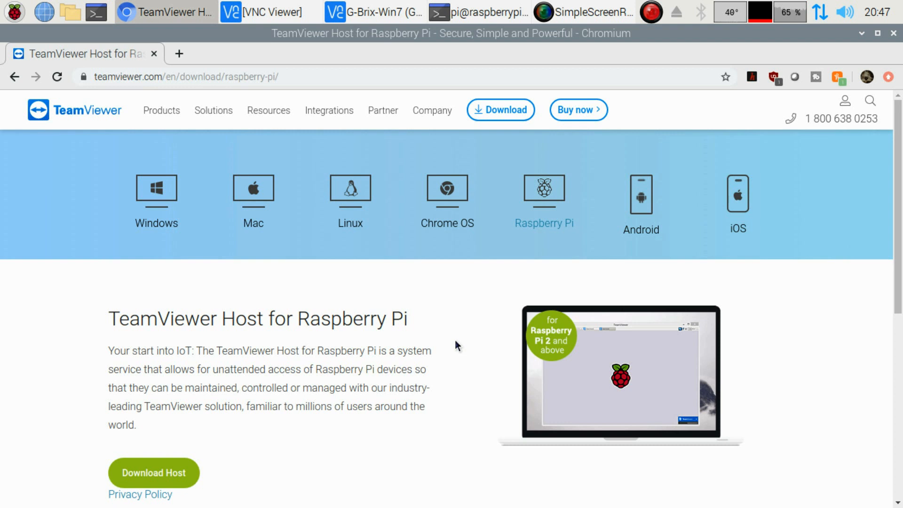
pyautogui.moveTo(455, 345)
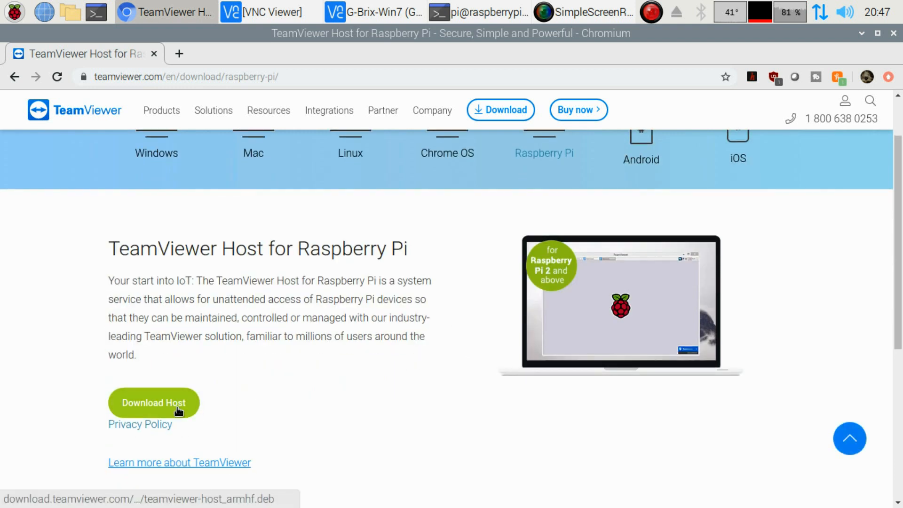
# - Download the teamviewer-host armhf .deb, open it, and confirm Install
pyautogui.click(154, 403)
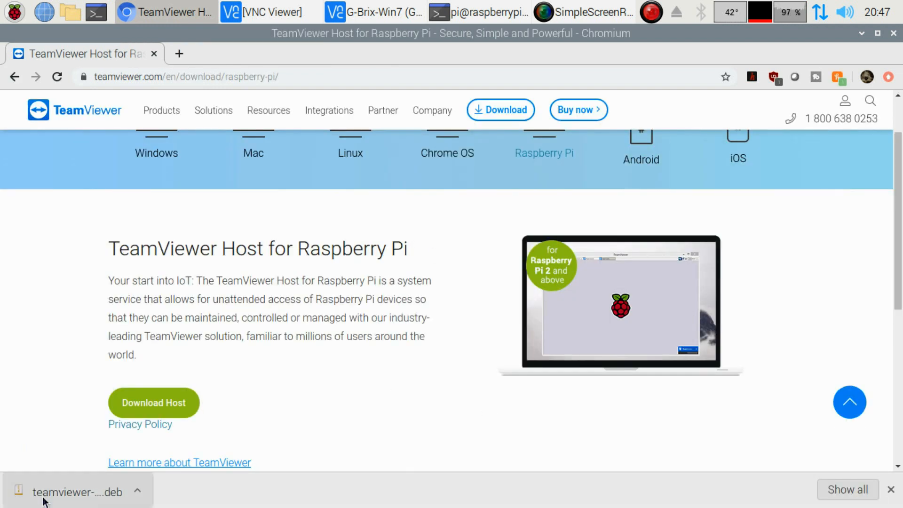
pyautogui.click(78, 492)
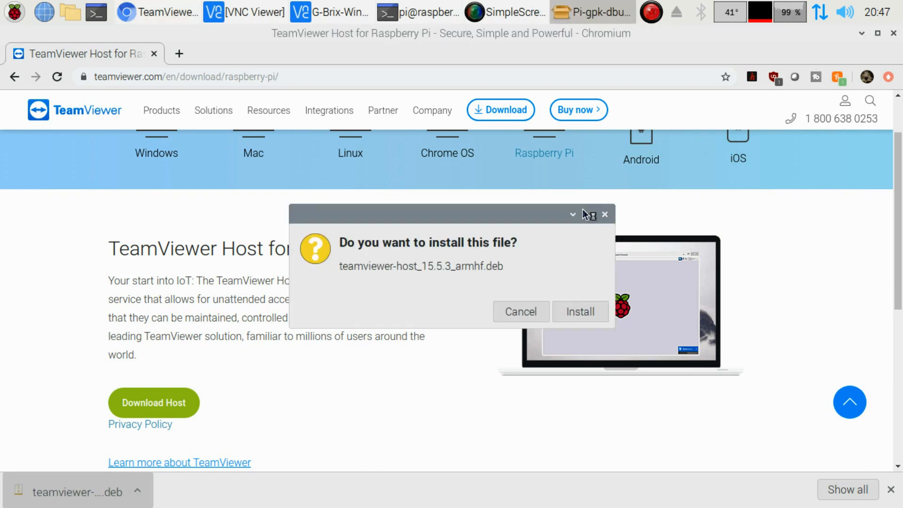
pyautogui.click(581, 312)
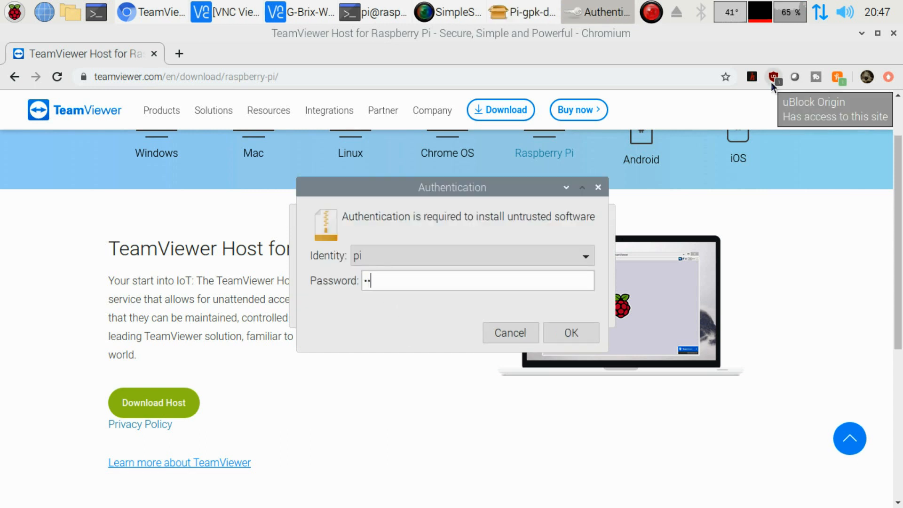
# - Authorise with the pi password, accept the licence, and close the finished installer
pyautogui.write('password')
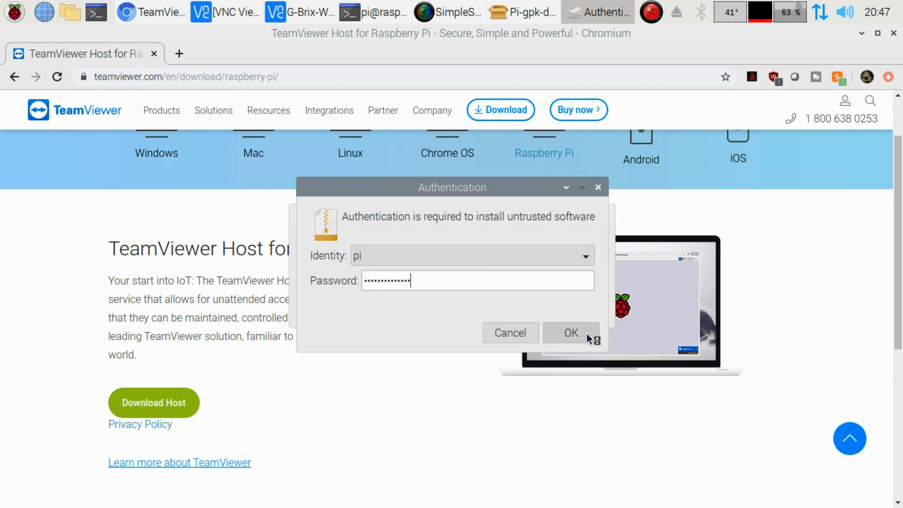
pyautogui.click(571, 334)
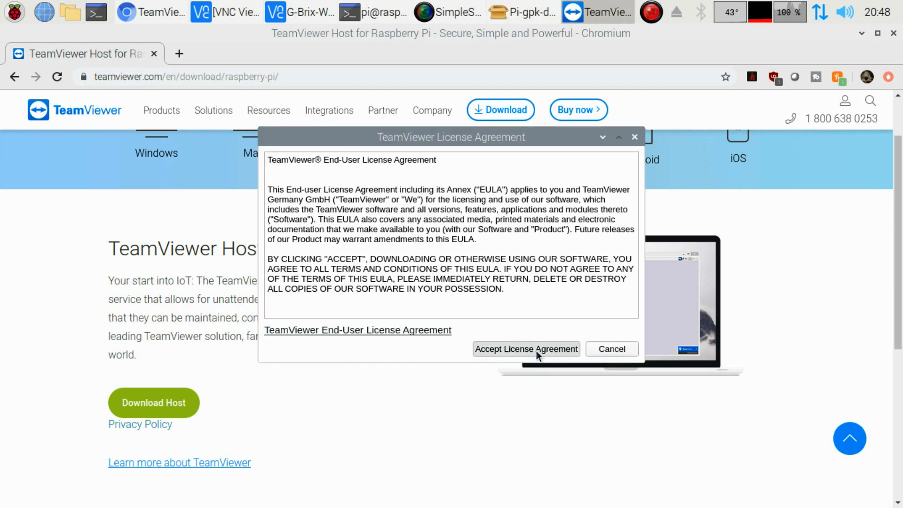
pyautogui.click(525, 349)
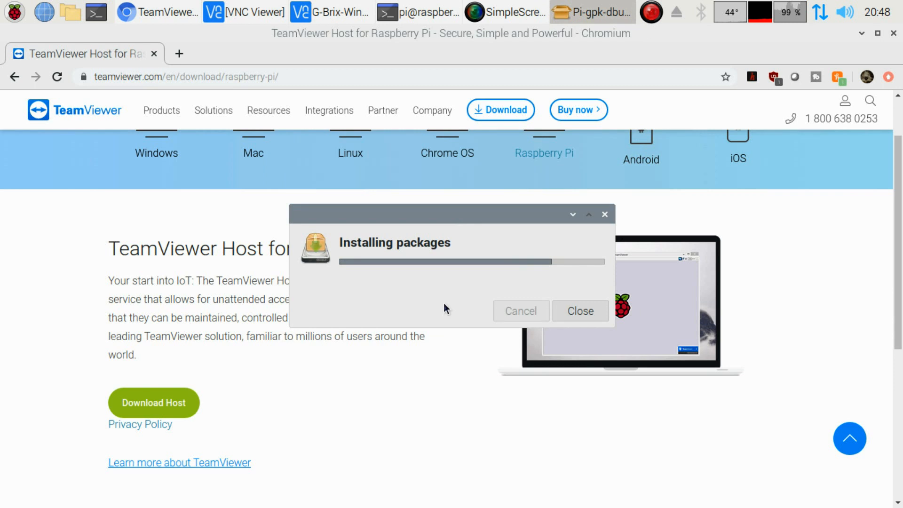
pyautogui.click(580, 311)
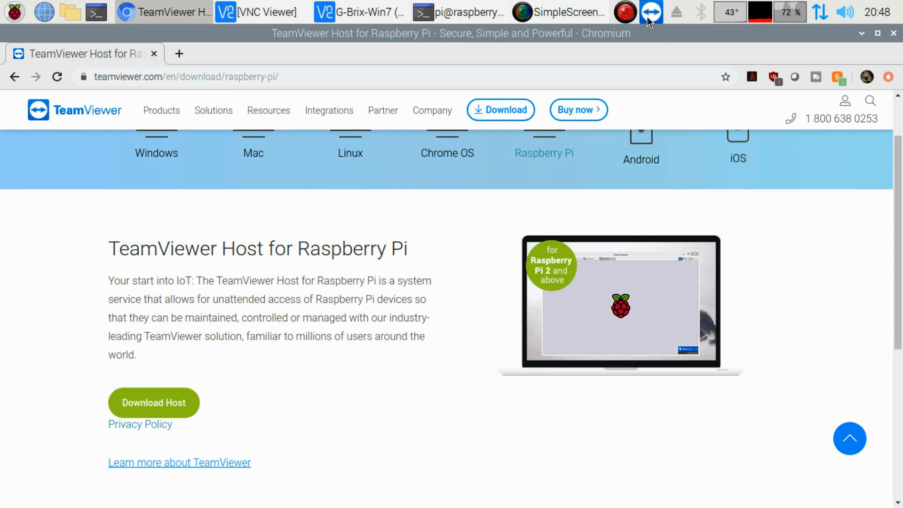
pyautogui.moveTo(651, 13)
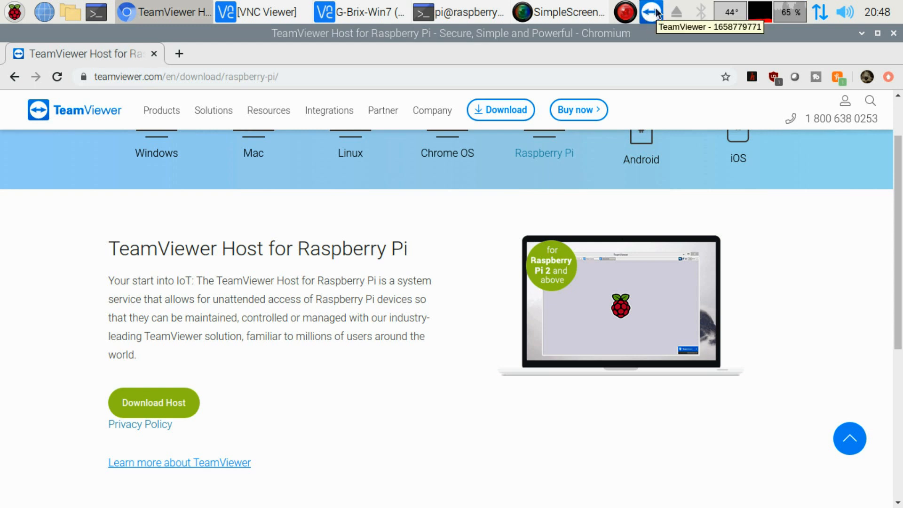
# - Open TeamViewer Host from the tray and choose Grant easy access
pyautogui.click(652, 12)
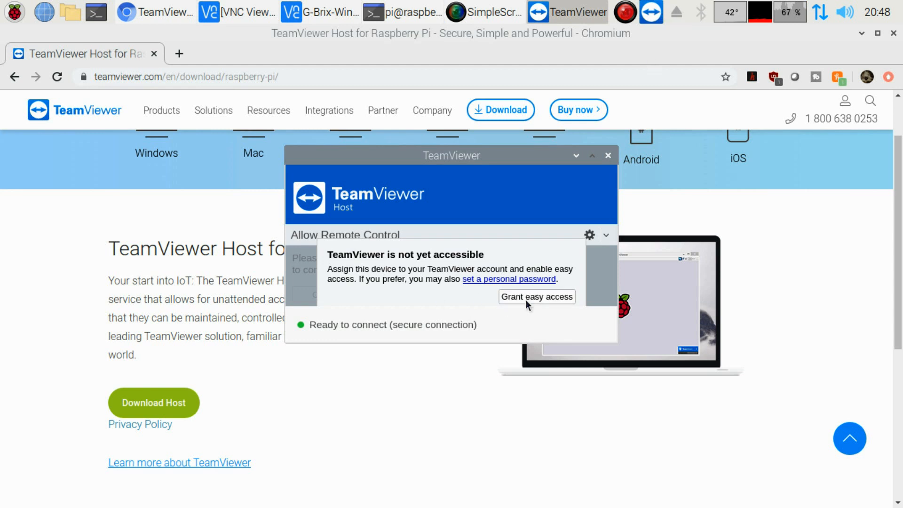
pyautogui.click(536, 297)
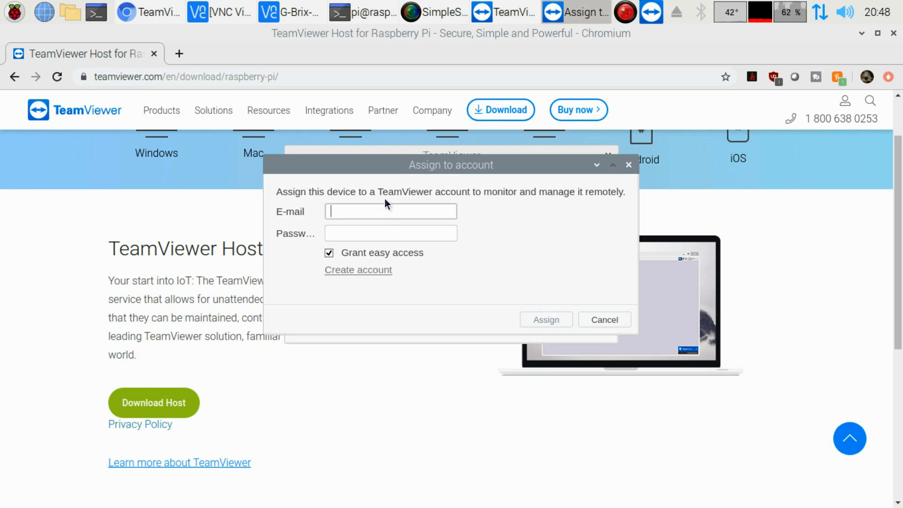
pyautogui.moveTo(405, 165)
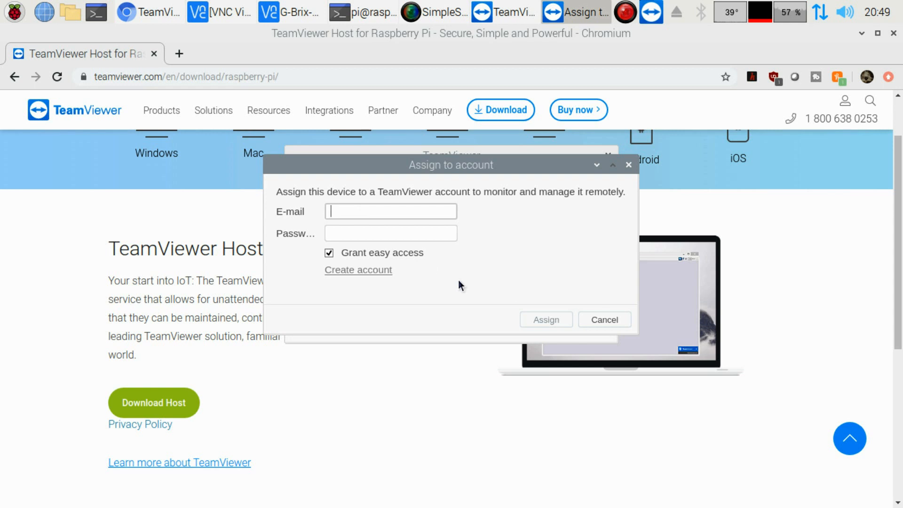
pyautogui.moveTo(382, 279)
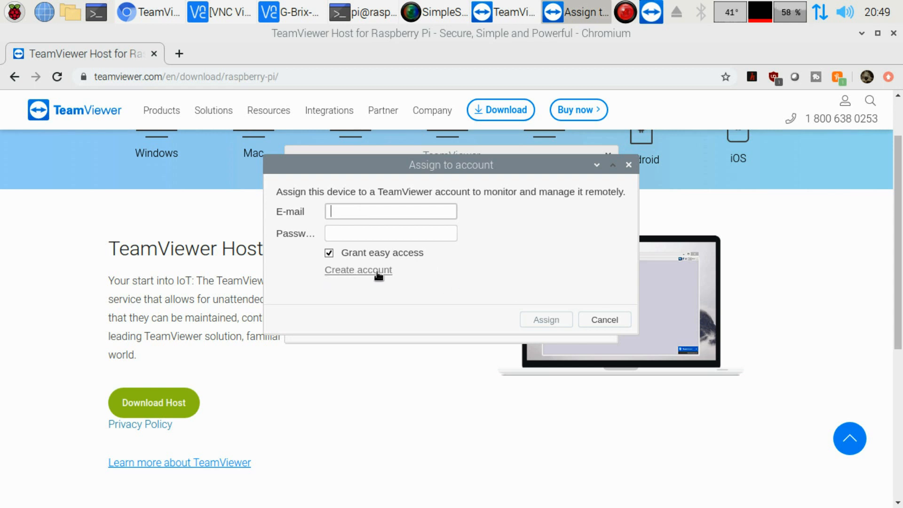
pyautogui.moveTo(409, 284)
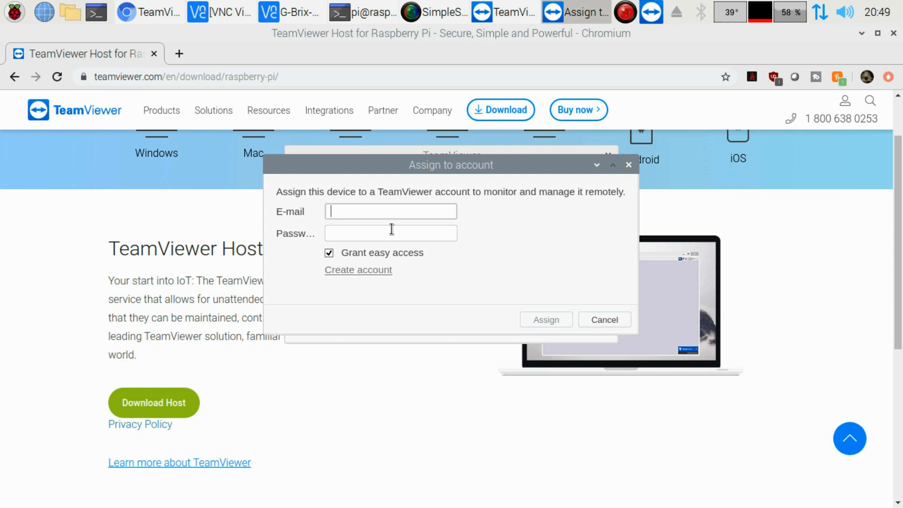
pyautogui.moveTo(373, 211)
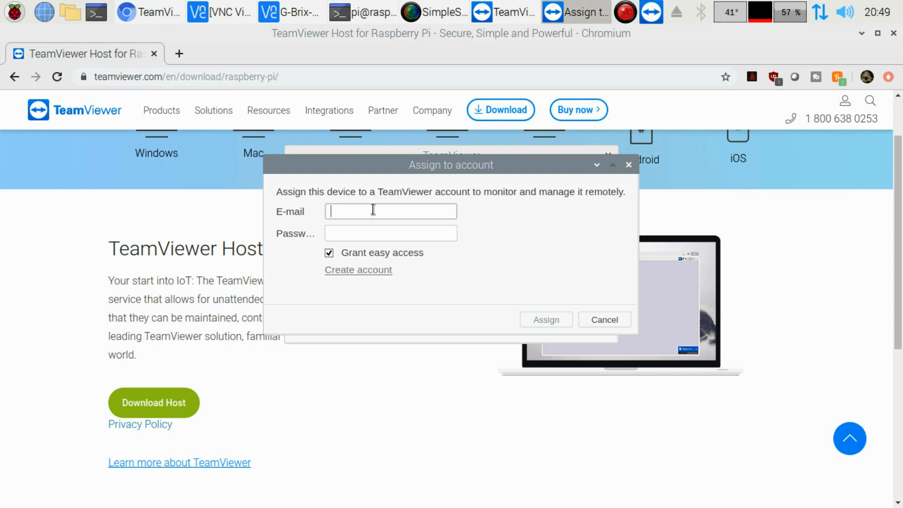
pyautogui.moveTo(403, 259)
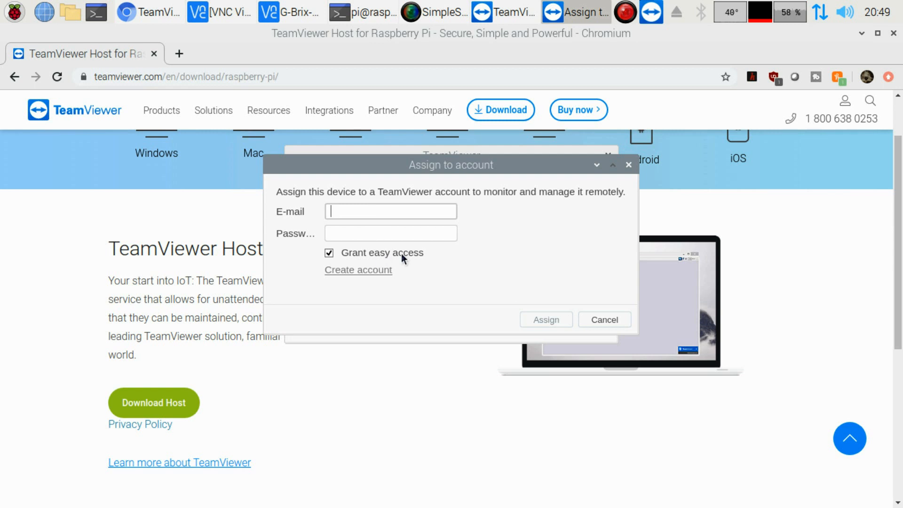
pyautogui.moveTo(401, 262)
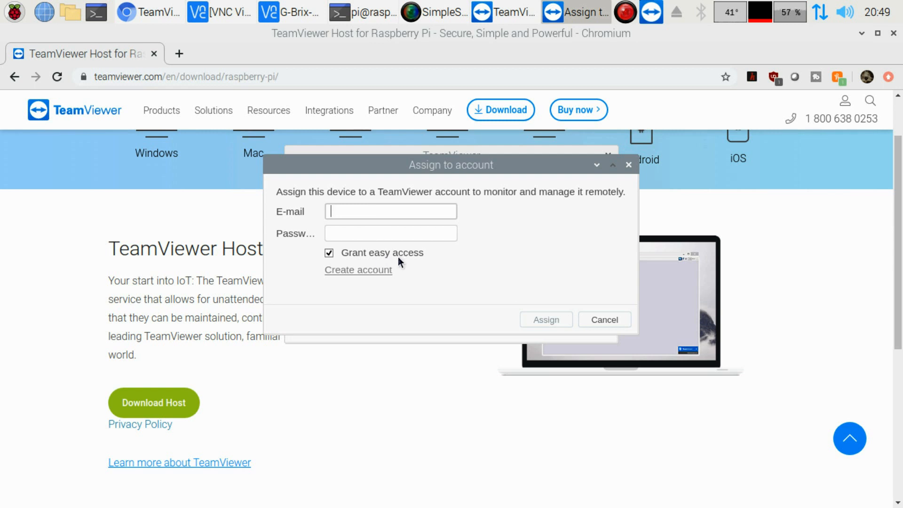
pyautogui.moveTo(401, 264)
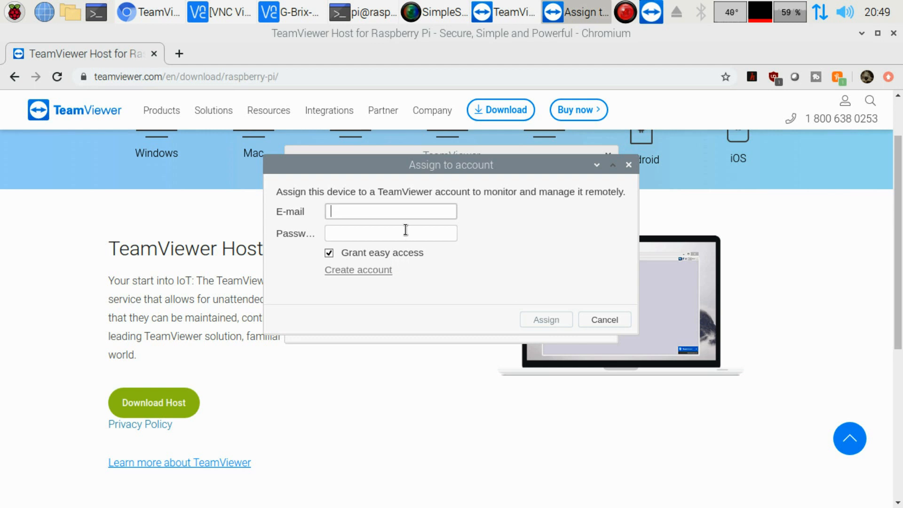
pyautogui.moveTo(401, 237)
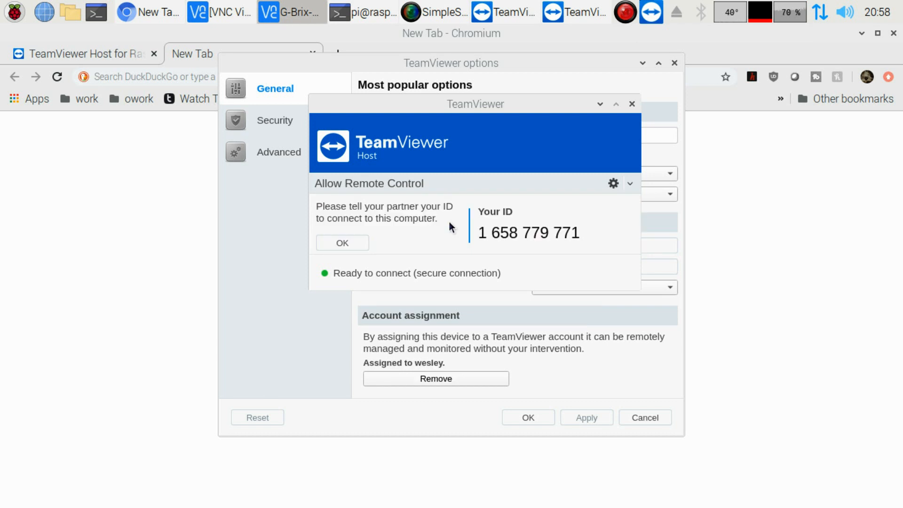
pyautogui.moveTo(516, 210)
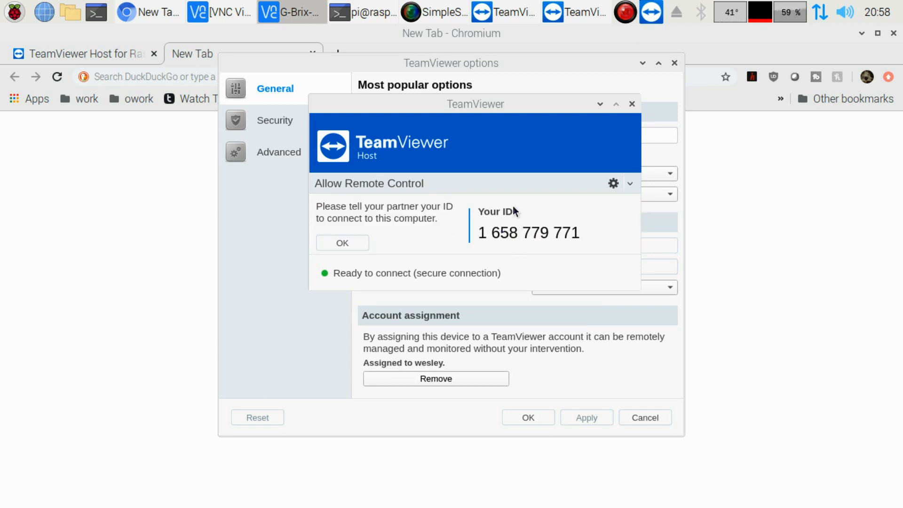
pyautogui.moveTo(583, 224)
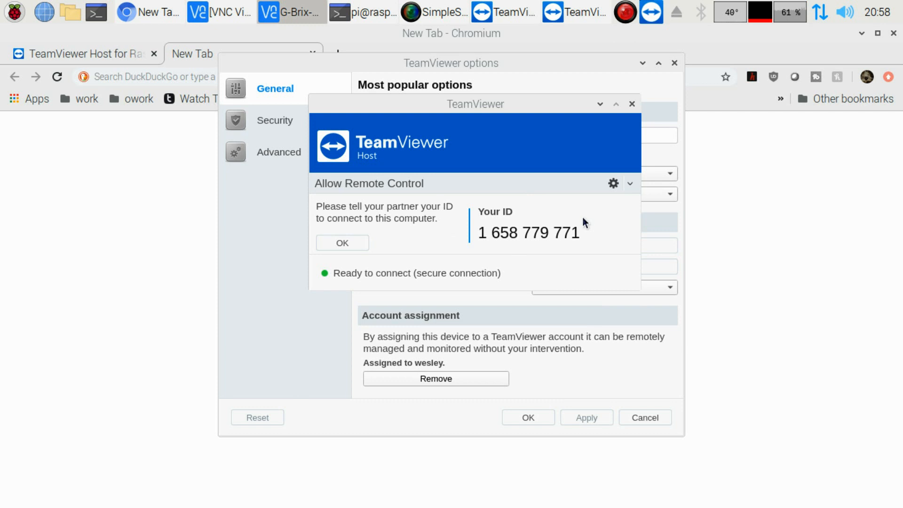
pyautogui.moveTo(598, 205)
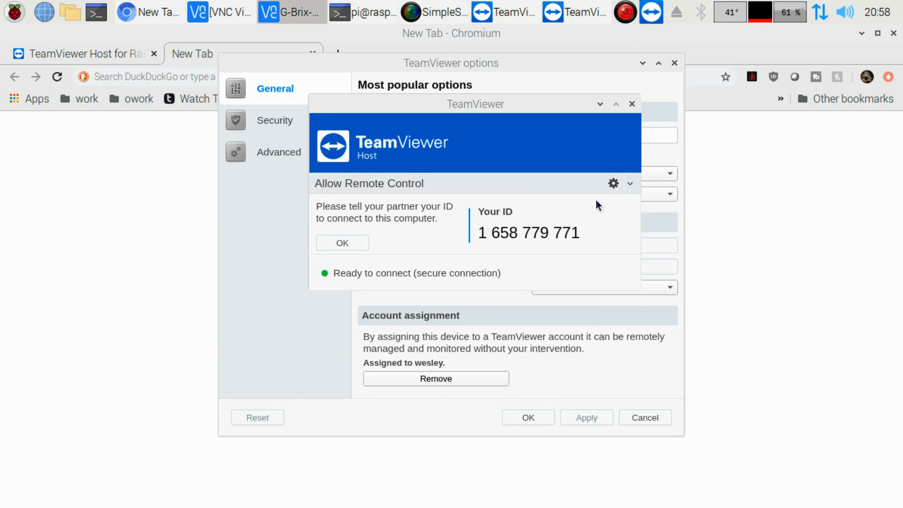
pyautogui.moveTo(585, 244)
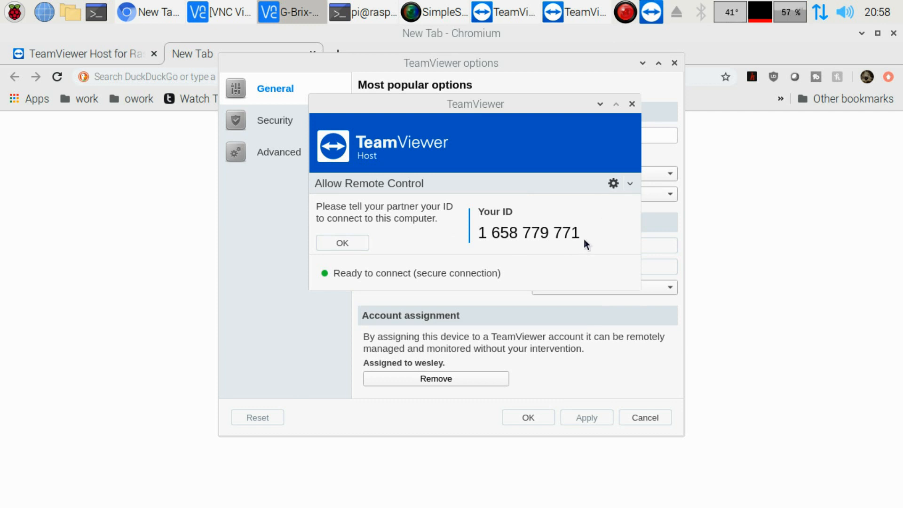
pyautogui.moveTo(462, 107)
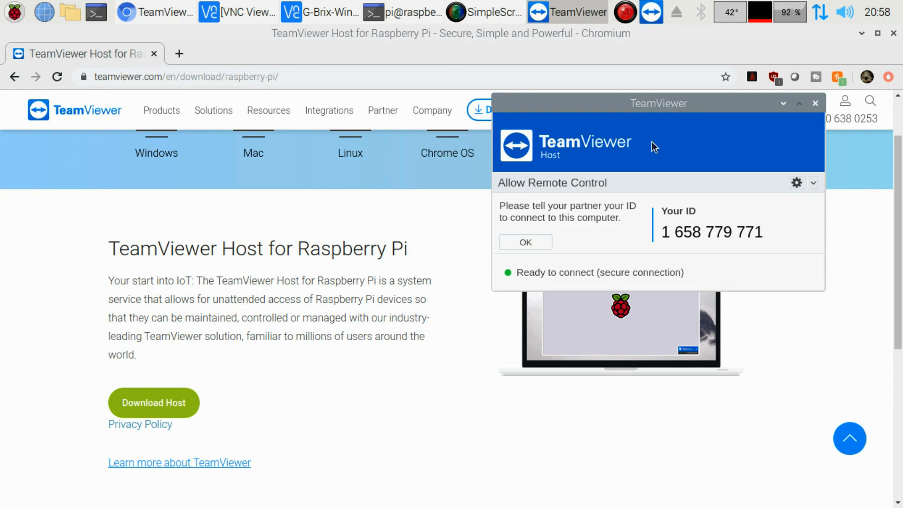
# - Drag the TeamViewer Host ID window down toward the lower right
pyautogui.moveTo(659, 103); pyautogui.dragTo(671, 249)
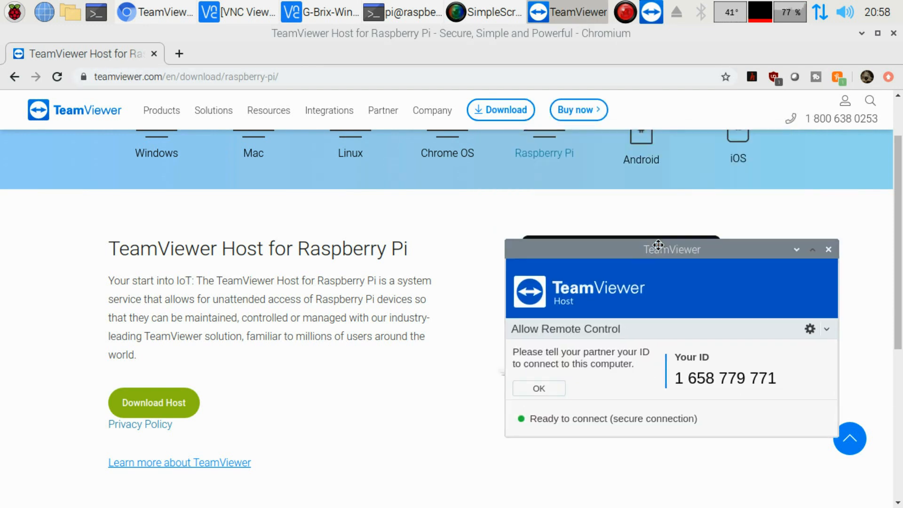
pyautogui.moveTo(671, 249); pyautogui.dragTo(643, 228)
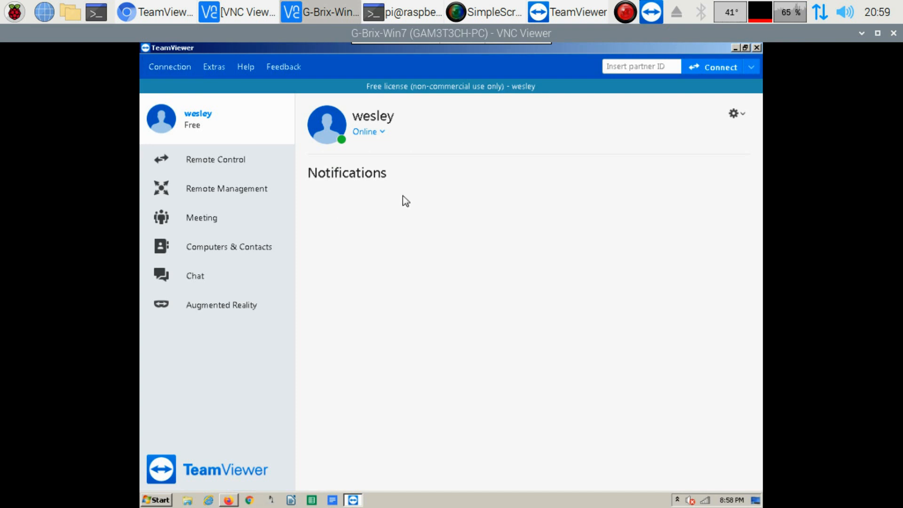
pyautogui.moveTo(448, 177)
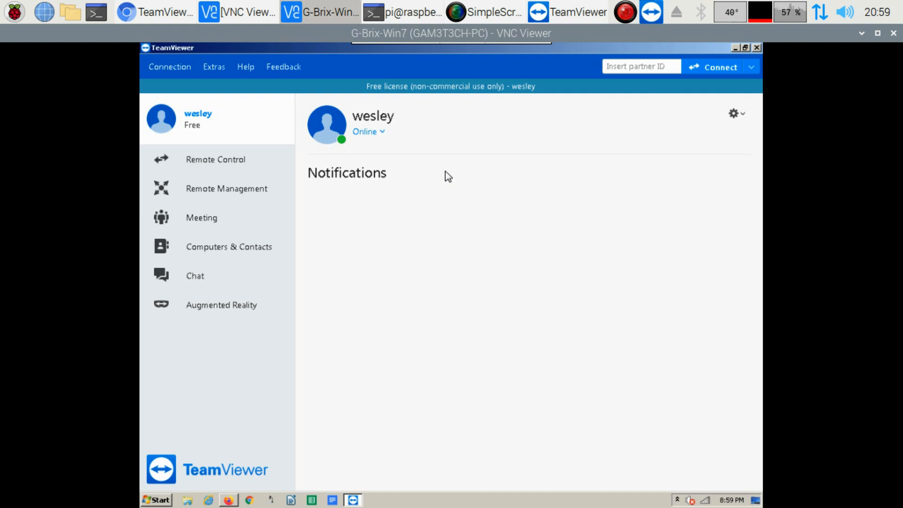
pyautogui.moveTo(583, 121)
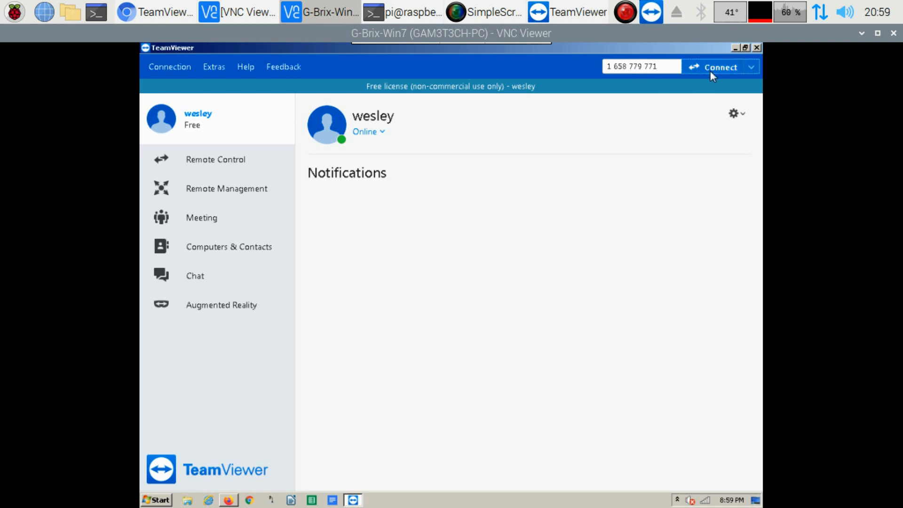
# - Connect the Windows TeamViewer client to the Pi's partner ID
pyautogui.click(713, 67)
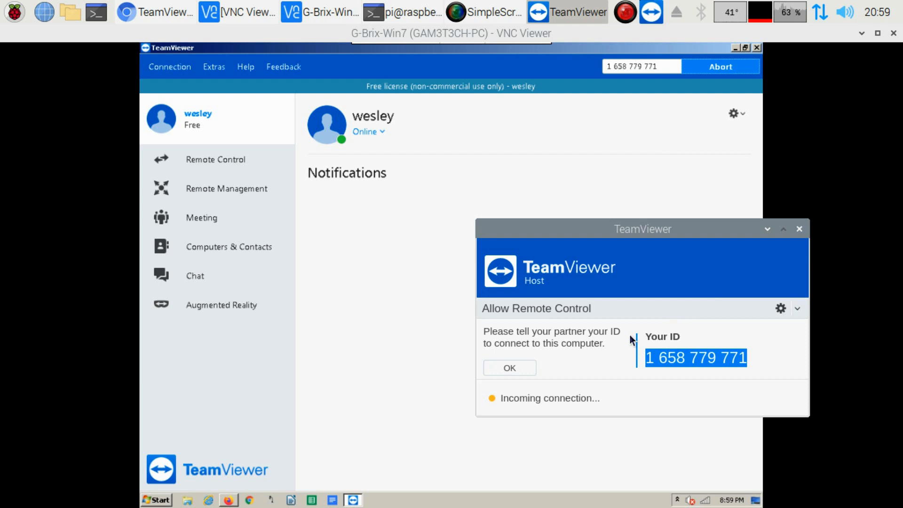
pyautogui.moveTo(504, 408)
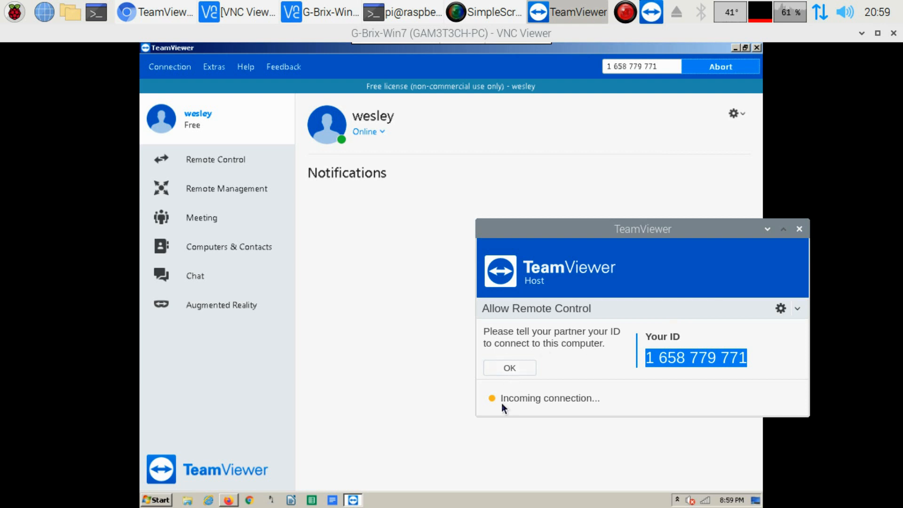
pyautogui.moveTo(569, 411)
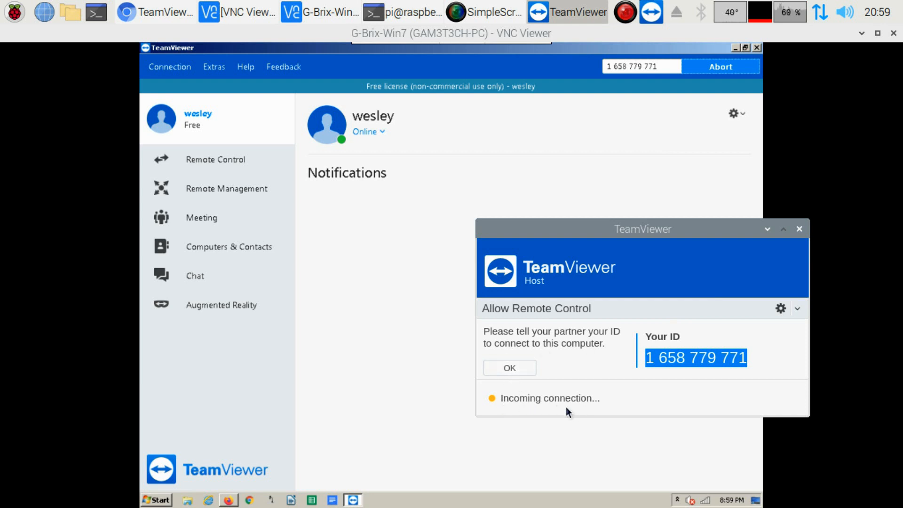
pyautogui.moveTo(572, 411)
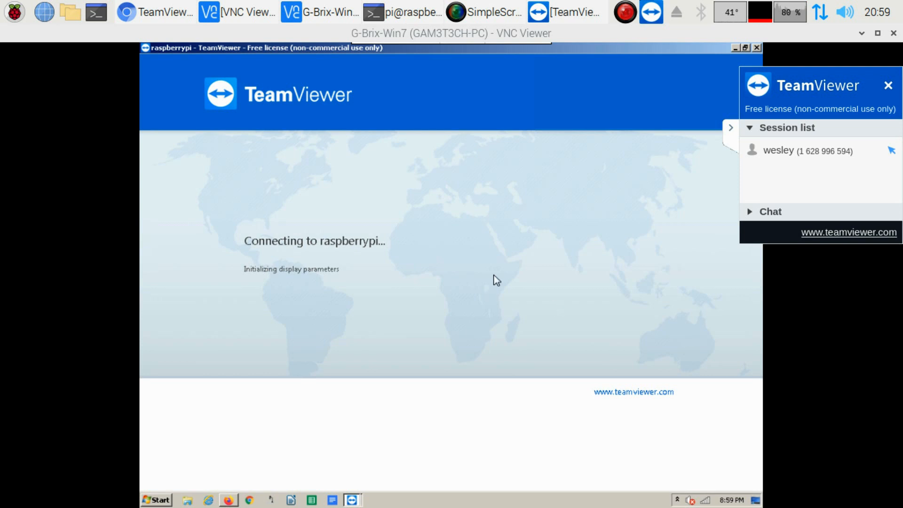
pyautogui.moveTo(644, 316)
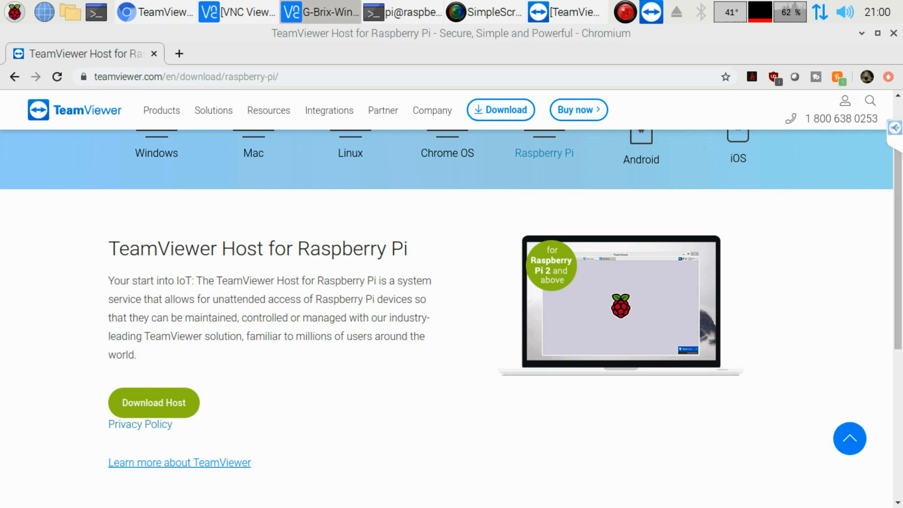
pyautogui.moveTo(850, 227)
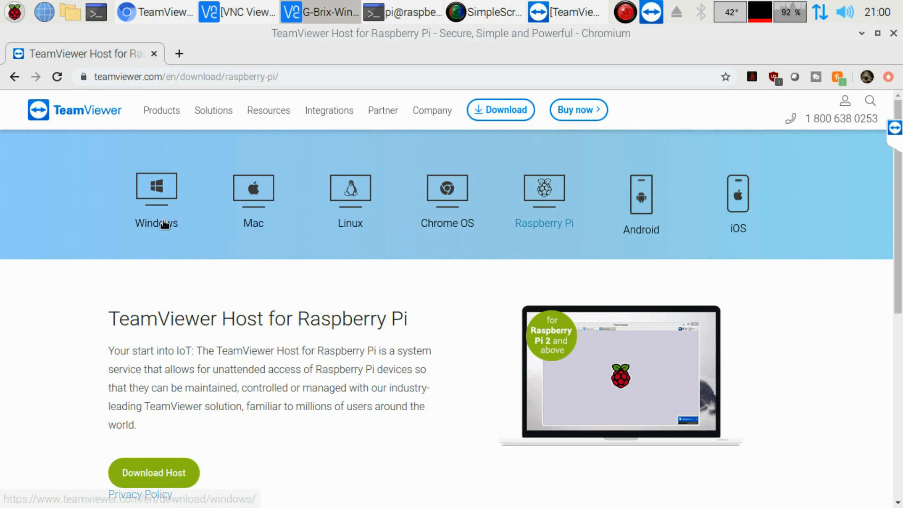
# - Open the TeamViewer for Windows download page and scroll to TeamViewer_Setup.exe
pyautogui.click(157, 187)
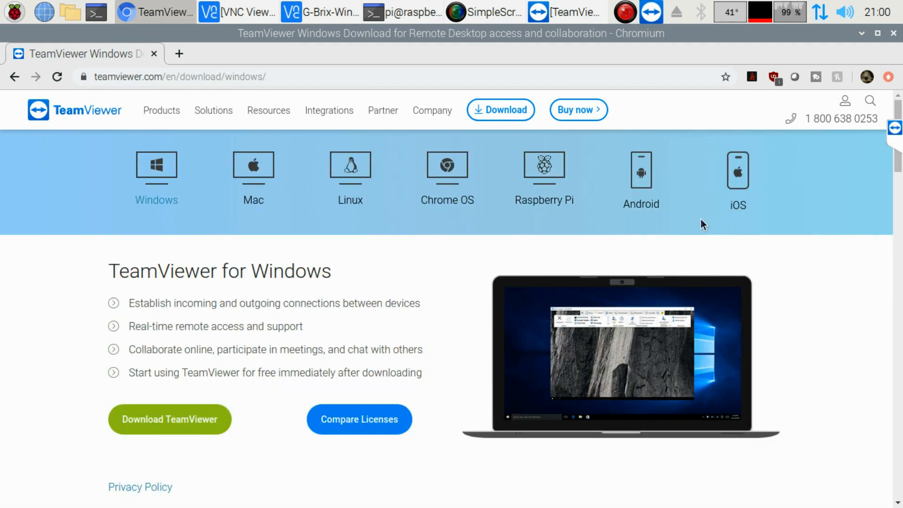
pyautogui.scroll(-3)
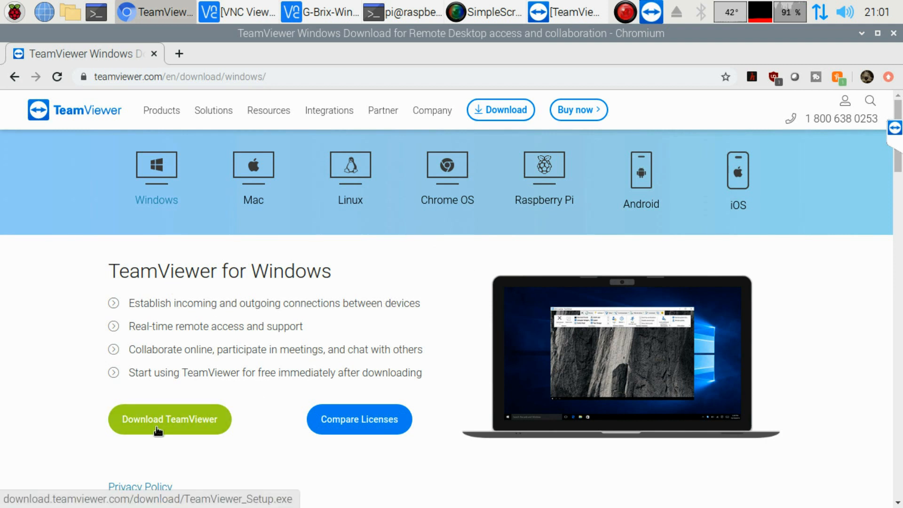
pyautogui.moveTo(264, 344)
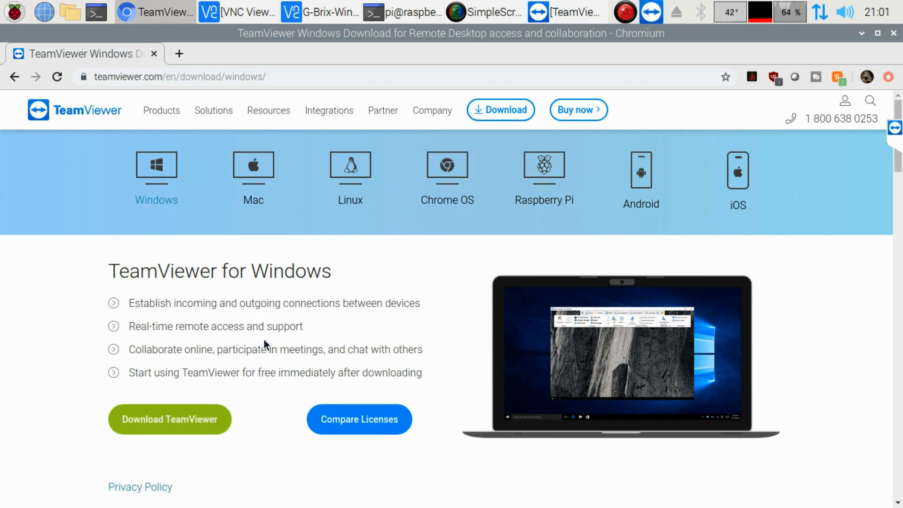
pyautogui.moveTo(648, 222)
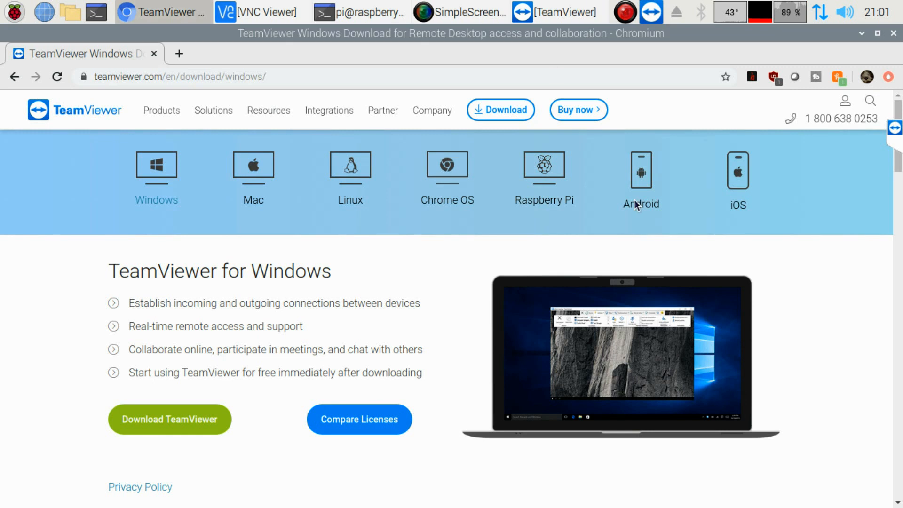
pyautogui.moveTo(215, 188)
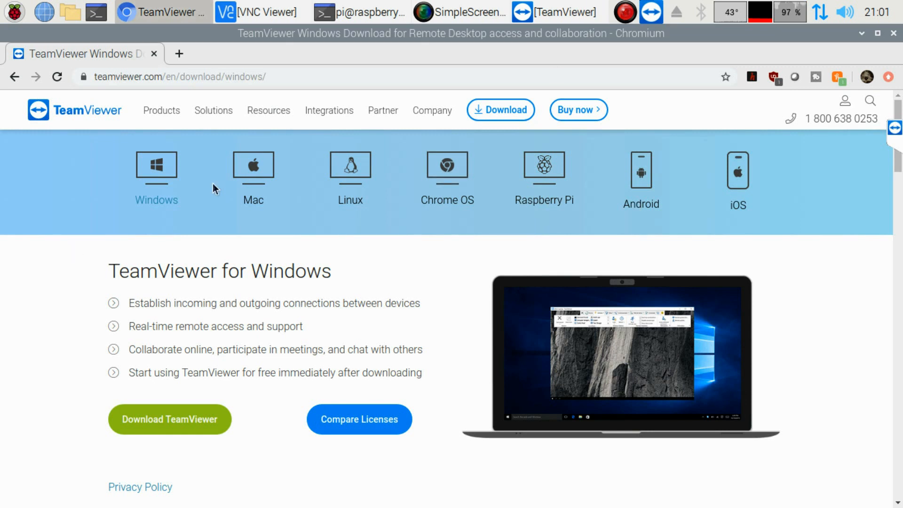
pyautogui.moveTo(252, 173)
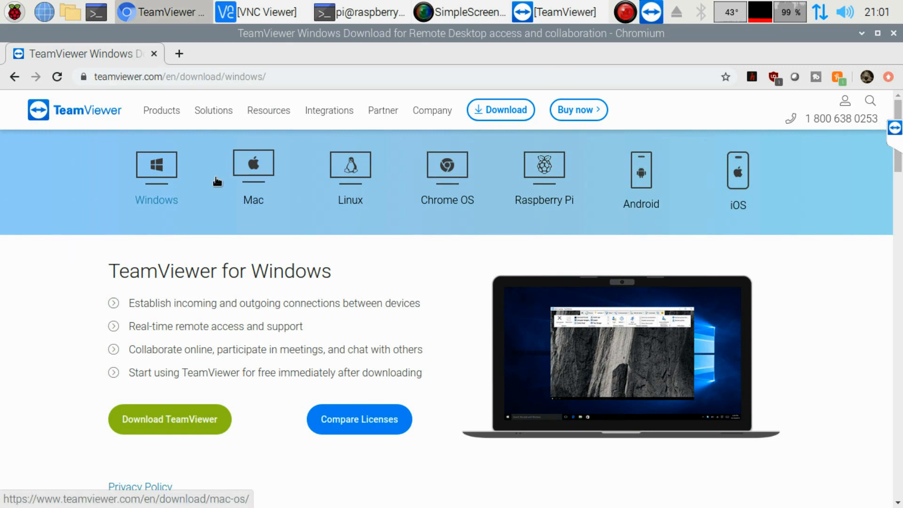